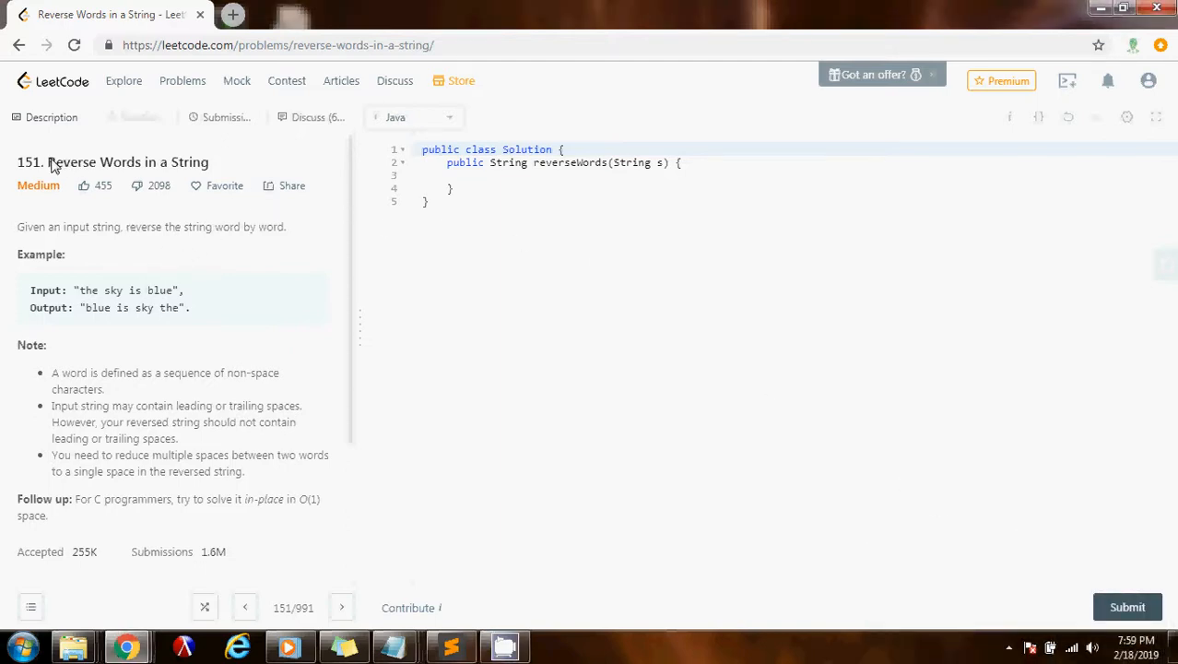
{"action": "mouse_move", "coordinate": [12, 254]}
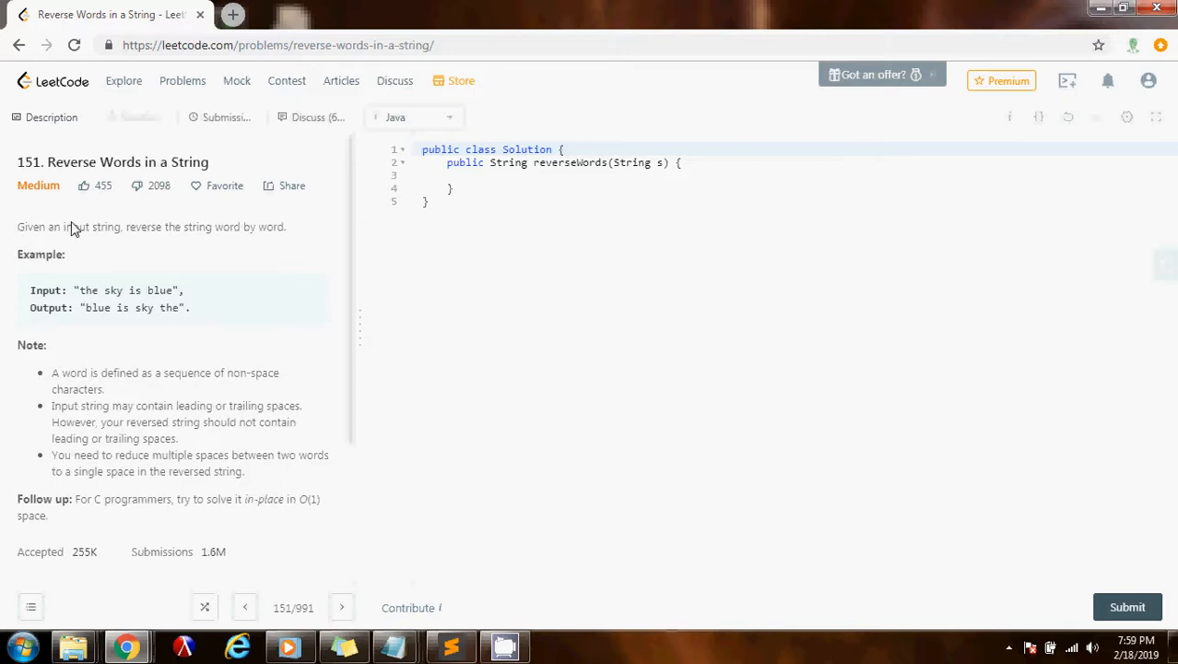
{"action": "mouse_move", "coordinate": [332, 247]}
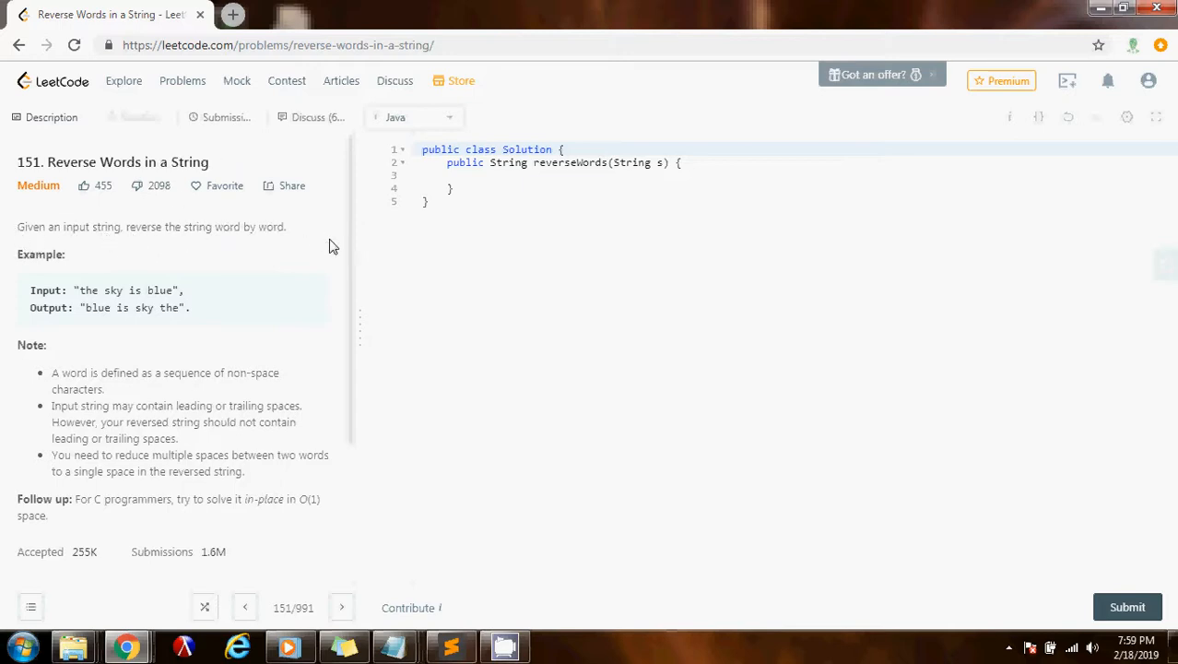
{"action": "mouse_move", "coordinate": [65, 293]}
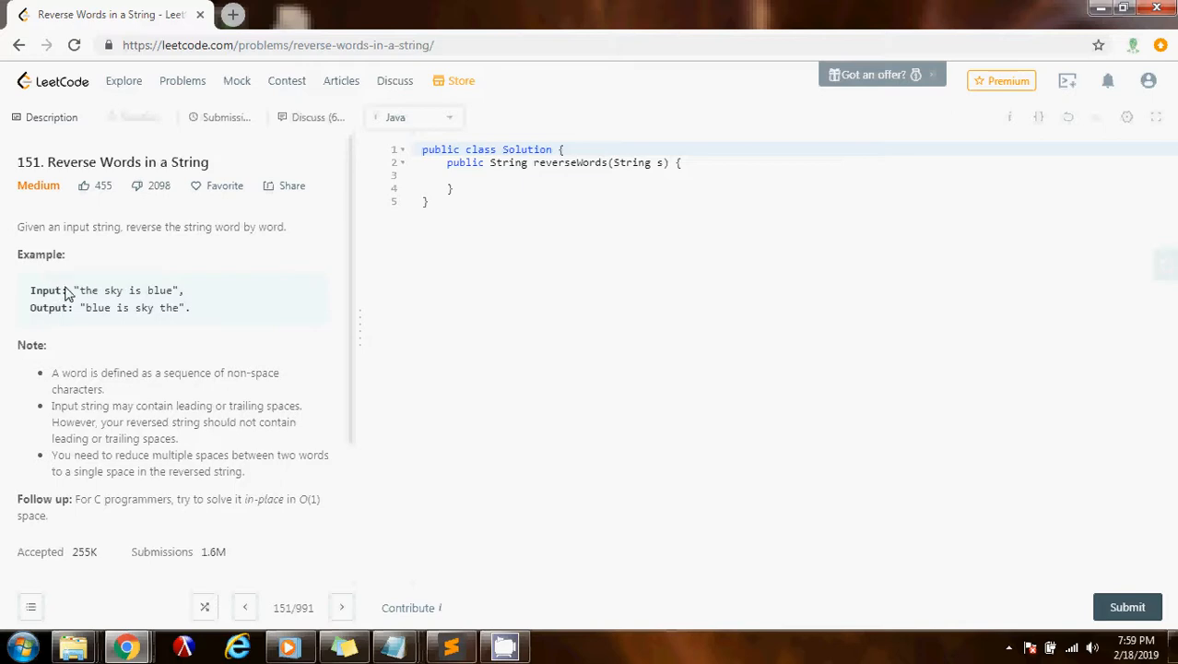
{"action": "mouse_move", "coordinate": [96, 309]}
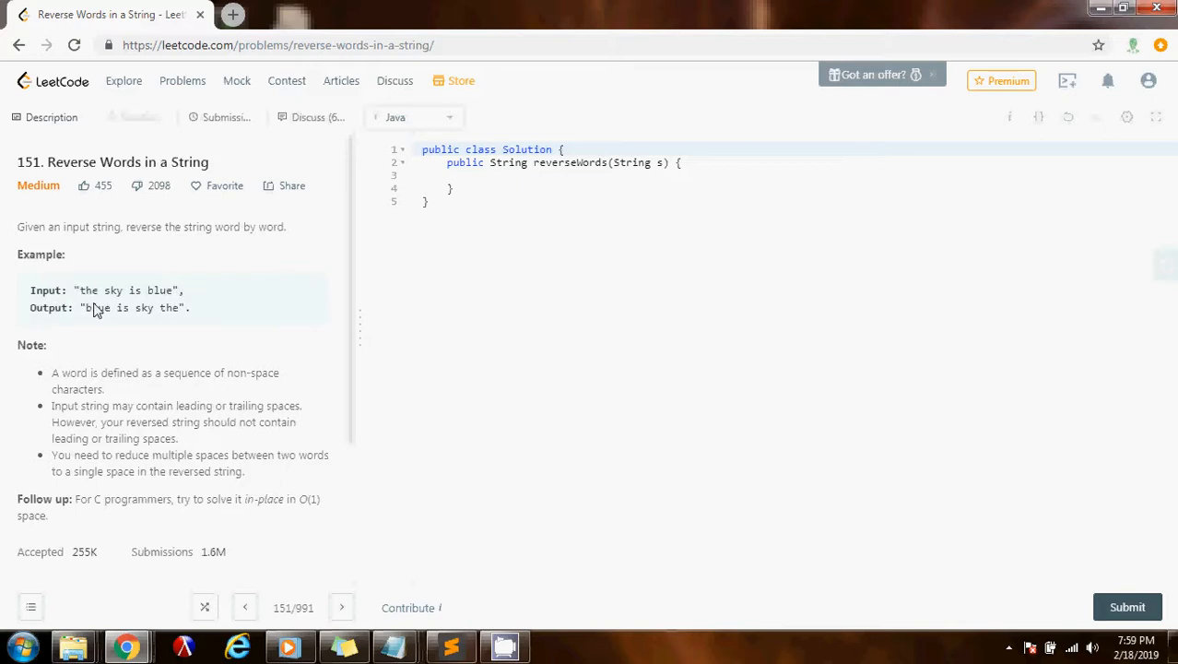
{"action": "mouse_move", "coordinate": [214, 309]}
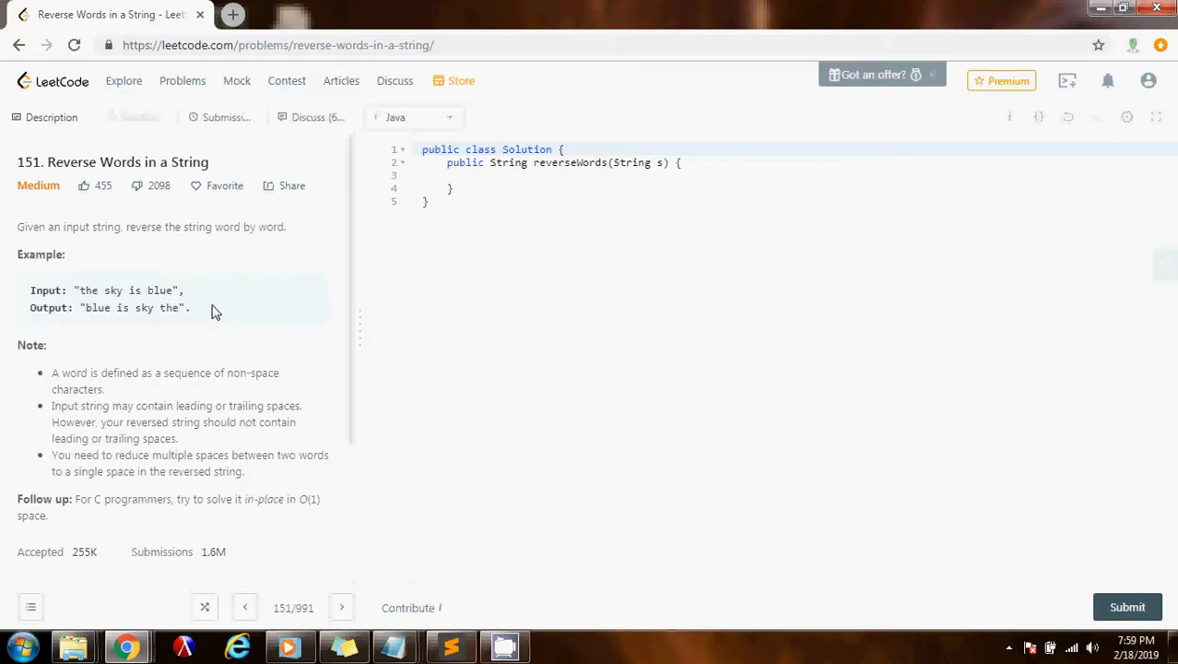
{"action": "mouse_move", "coordinate": [48, 379]}
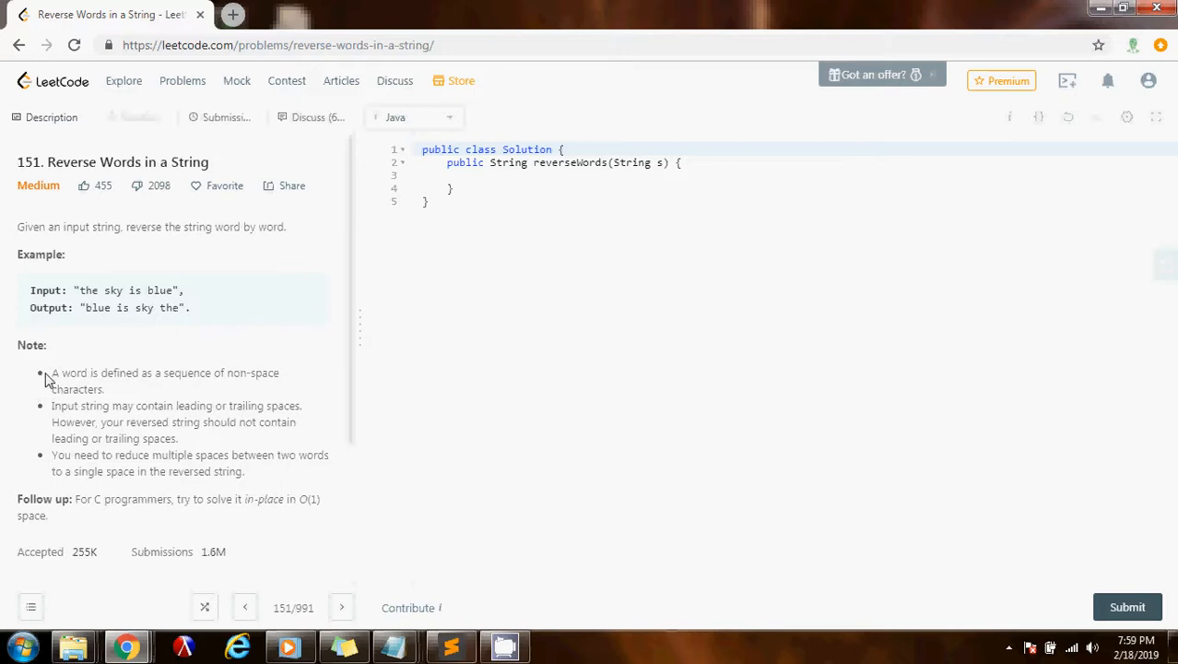
Begin the method with String[] words = s.trim() on the first line.
{"action": "scroll", "scroll_direction": "down", "scroll_amount": 3}
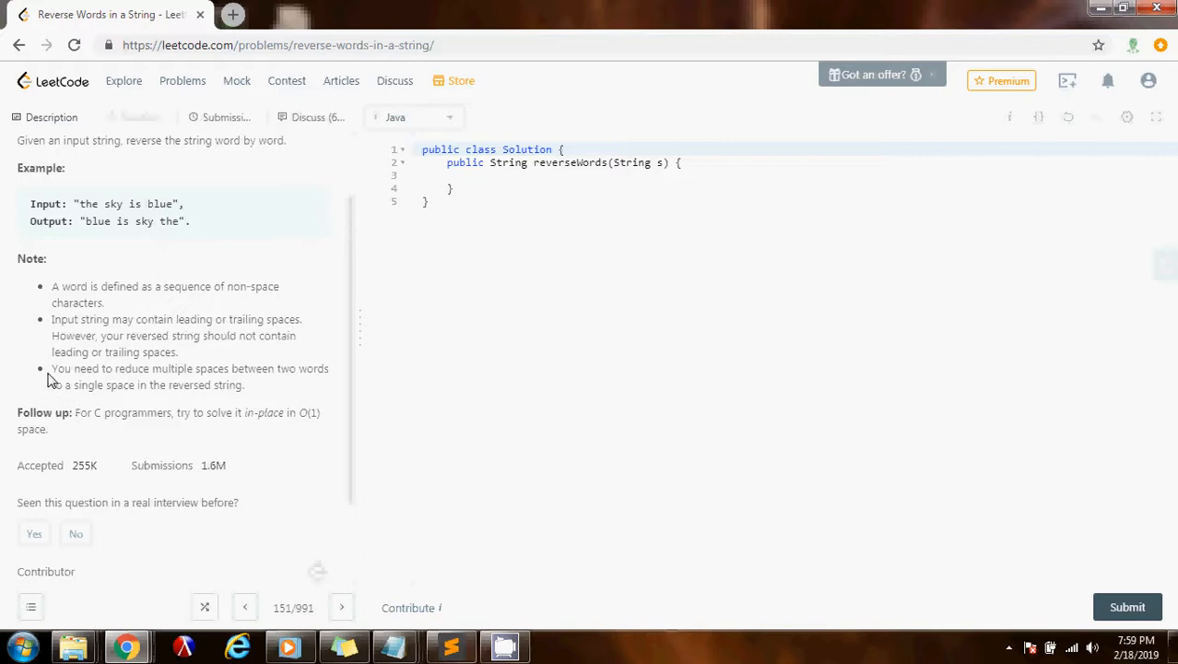
{"action": "mouse_move", "coordinate": [359, 378]}
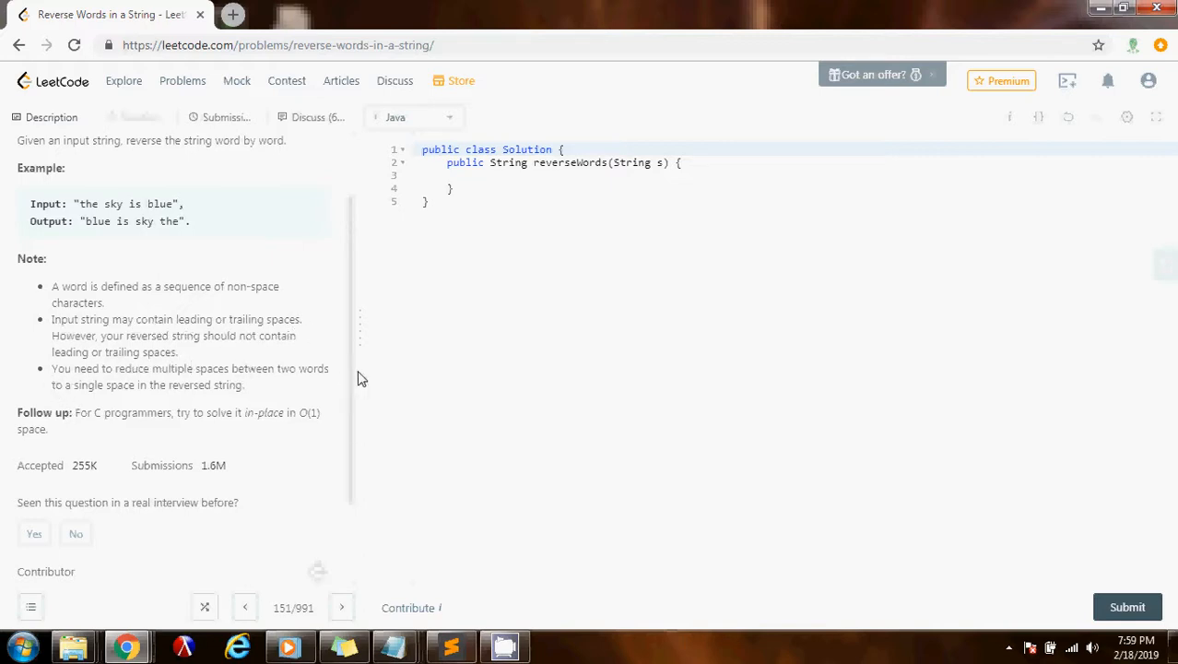
{"action": "mouse_move", "coordinate": [262, 387]}
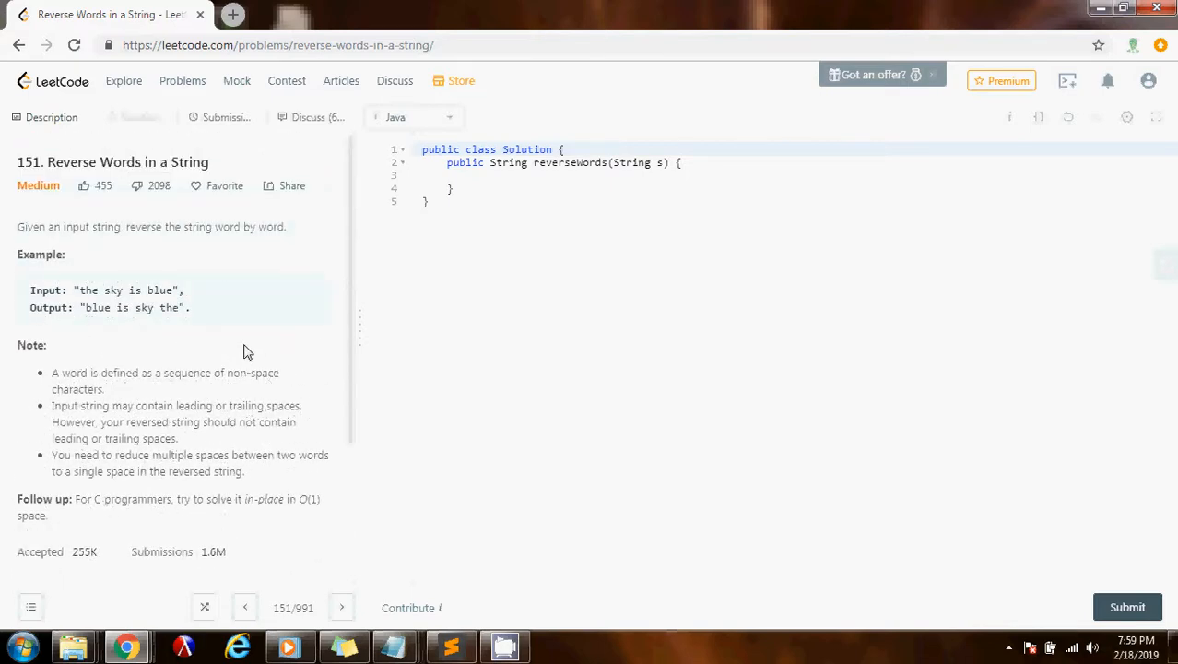
{"action": "mouse_move", "coordinate": [182, 317]}
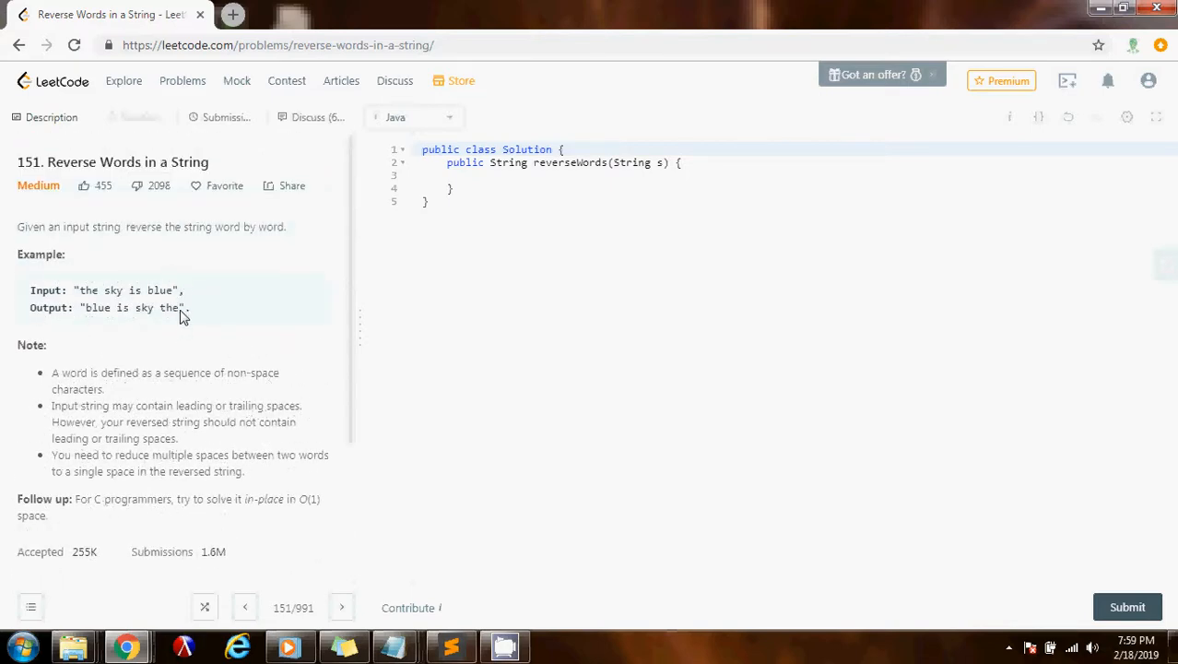
{"action": "mouse_move", "coordinate": [184, 313]}
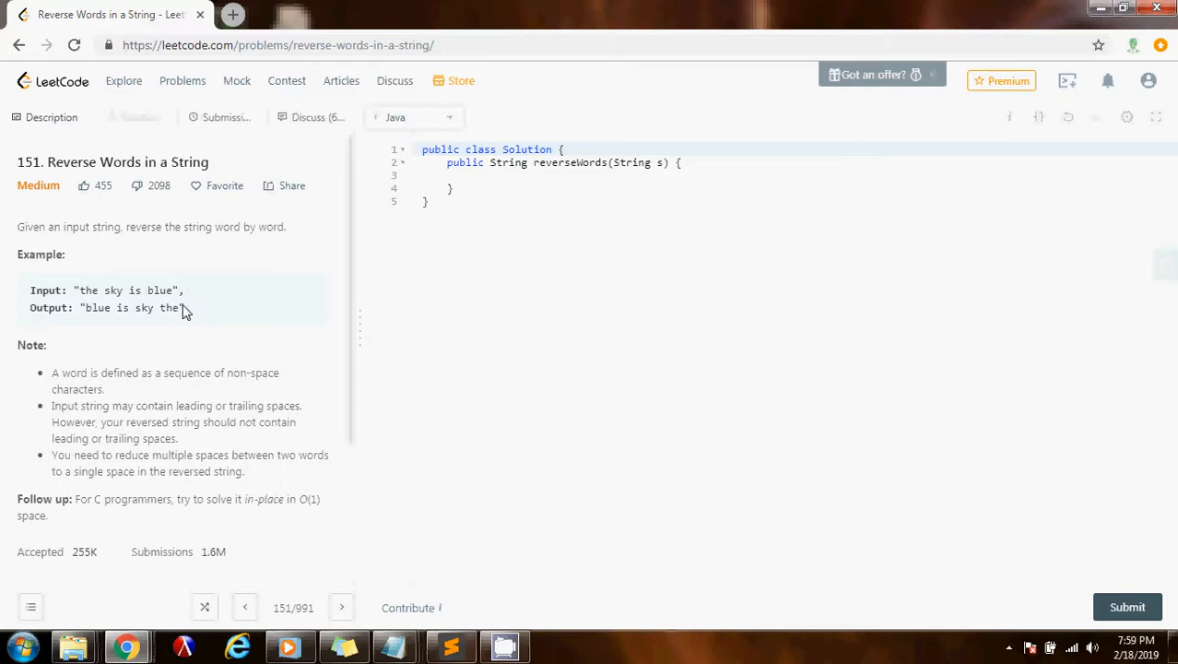
{"action": "mouse_move", "coordinate": [77, 303]}
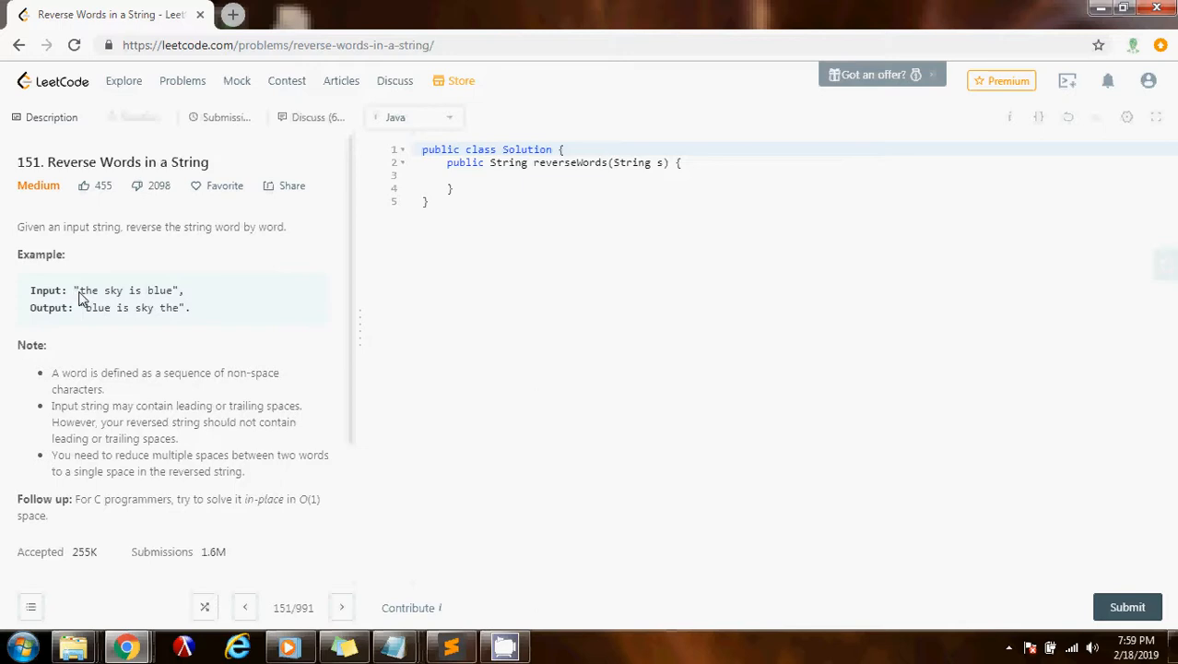
{"action": "mouse_move", "coordinate": [177, 295]}
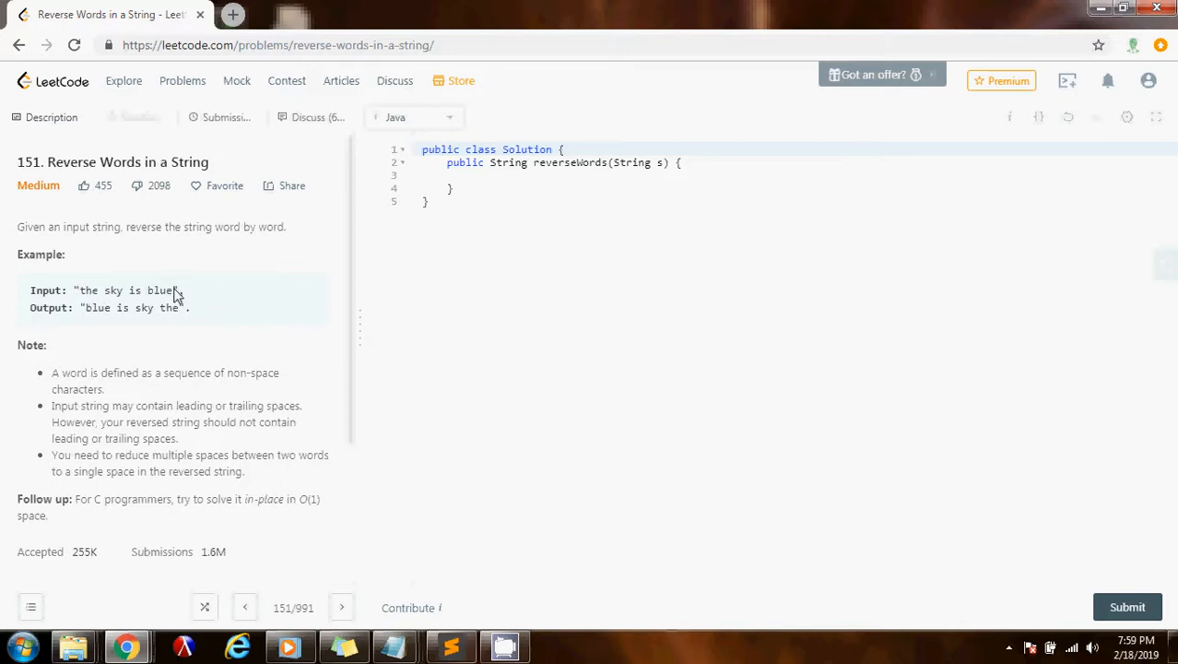
{"action": "mouse_move", "coordinate": [96, 310]}
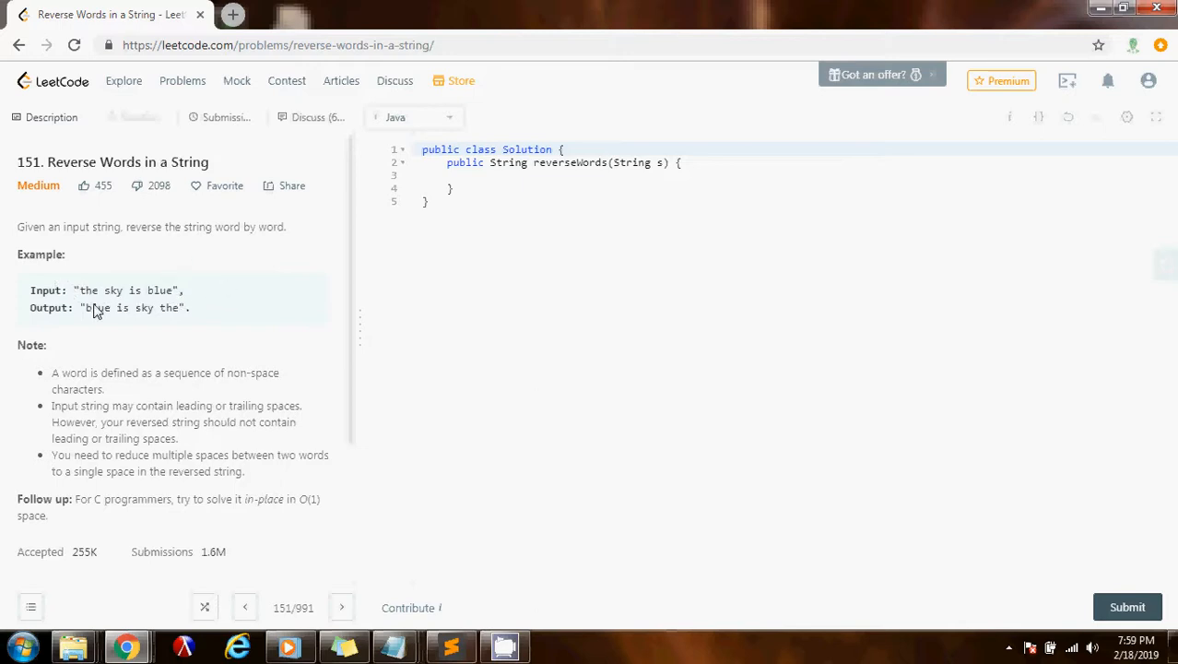
{"action": "mouse_move", "coordinate": [89, 321]}
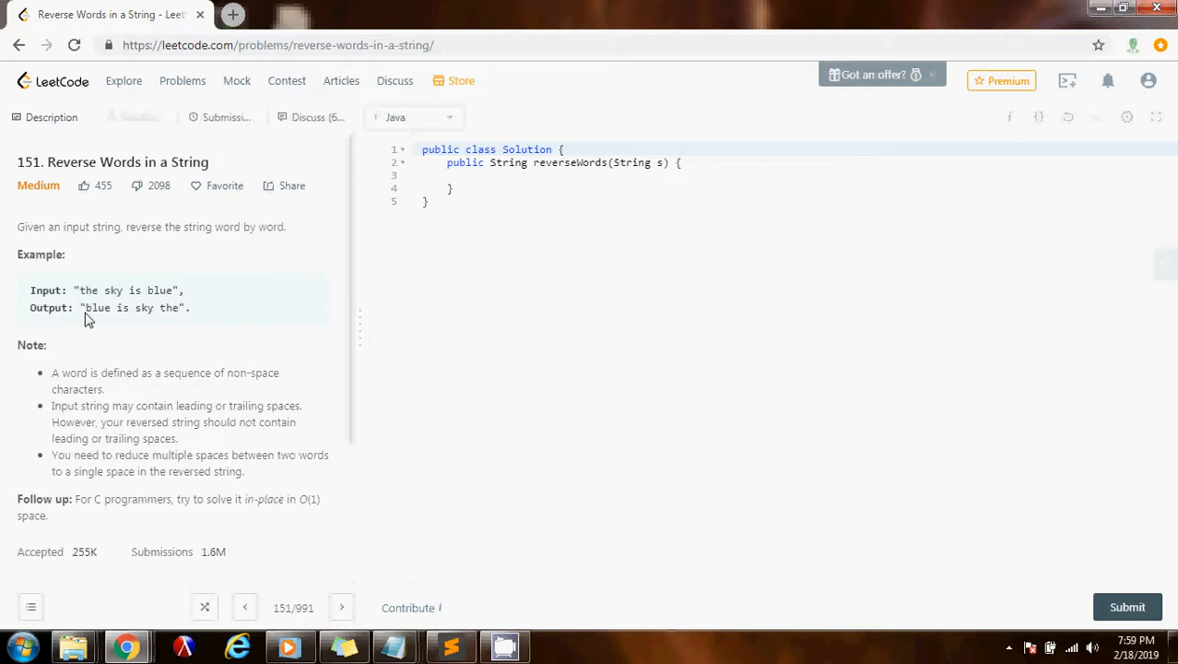
{"action": "mouse_move", "coordinate": [81, 280]}
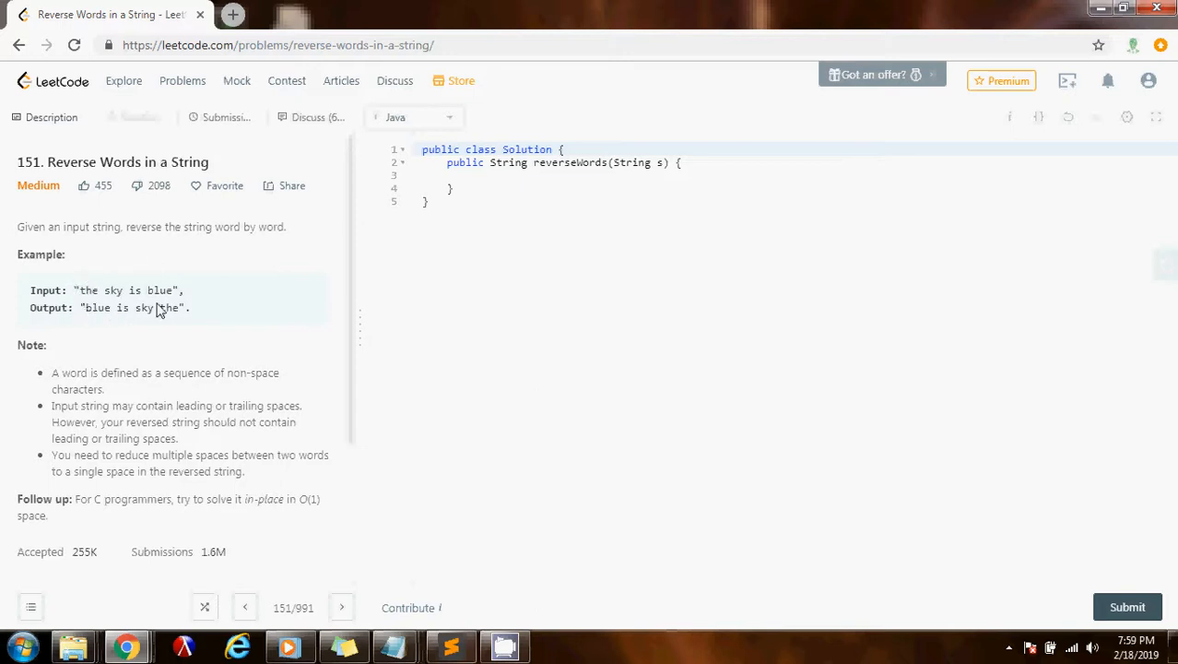
{"action": "mouse_move", "coordinate": [193, 317]}
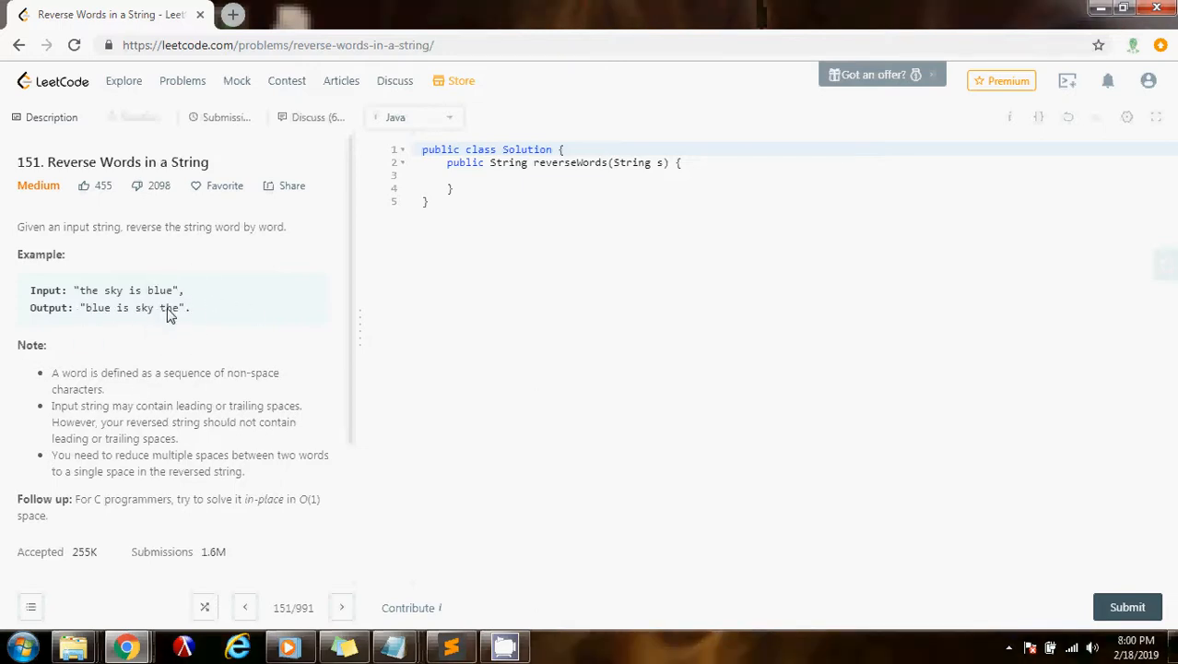
{"action": "mouse_move", "coordinate": [157, 293]}
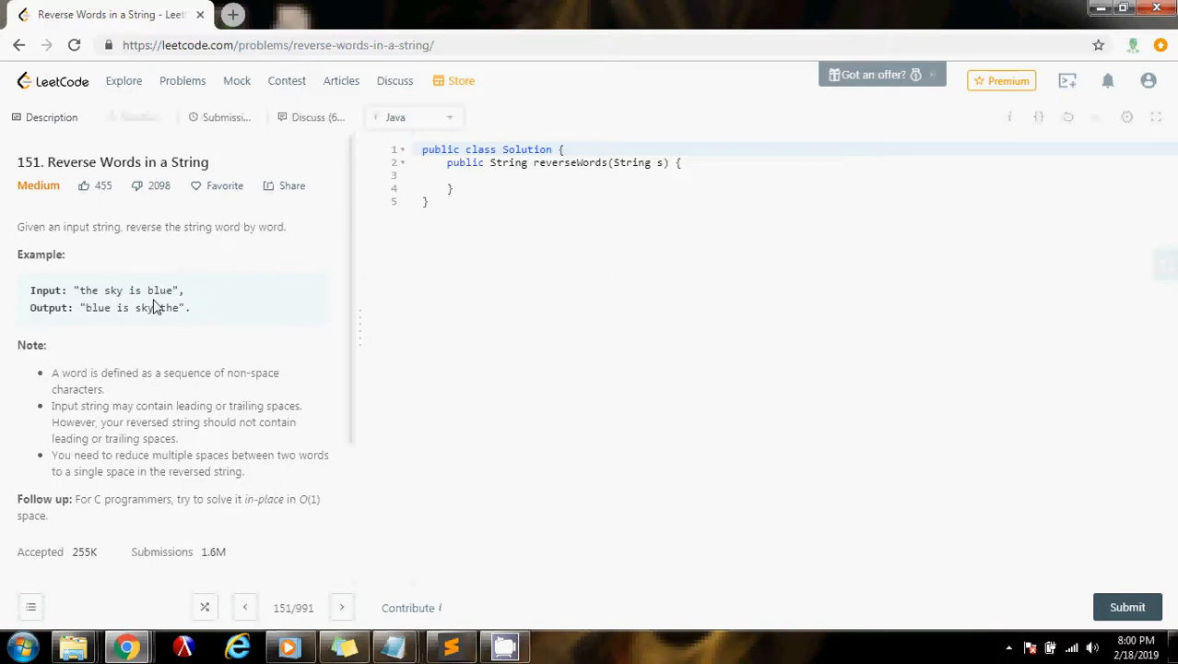
{"action": "mouse_move", "coordinate": [262, 236]}
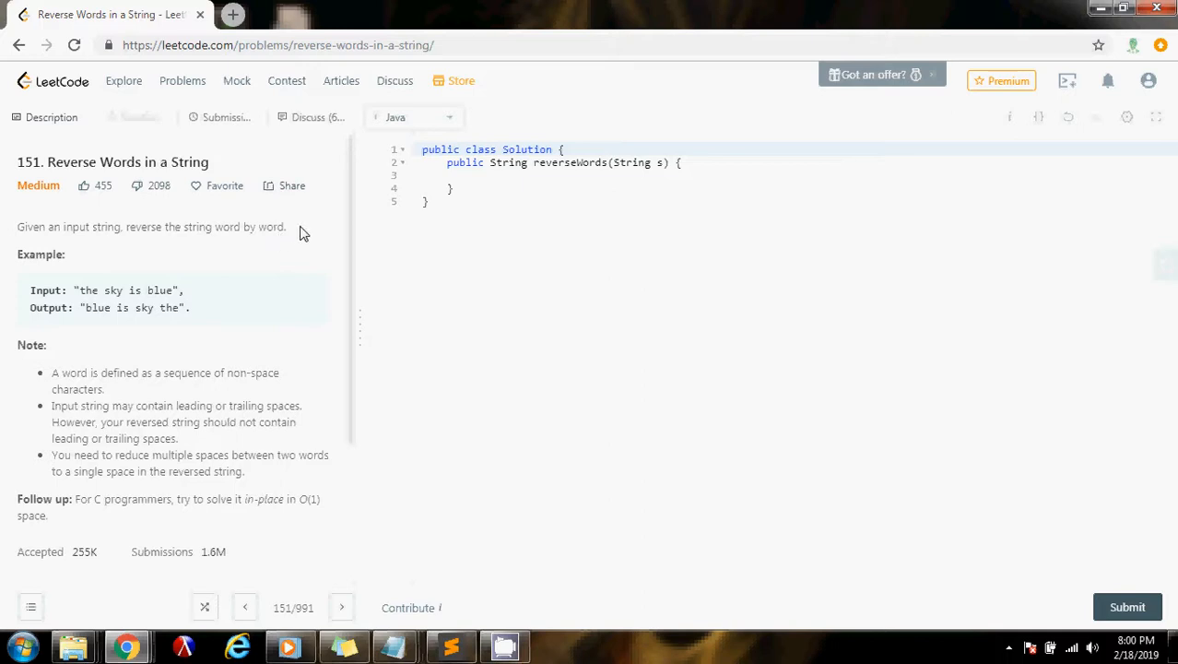
{"action": "mouse_move", "coordinate": [247, 250]}
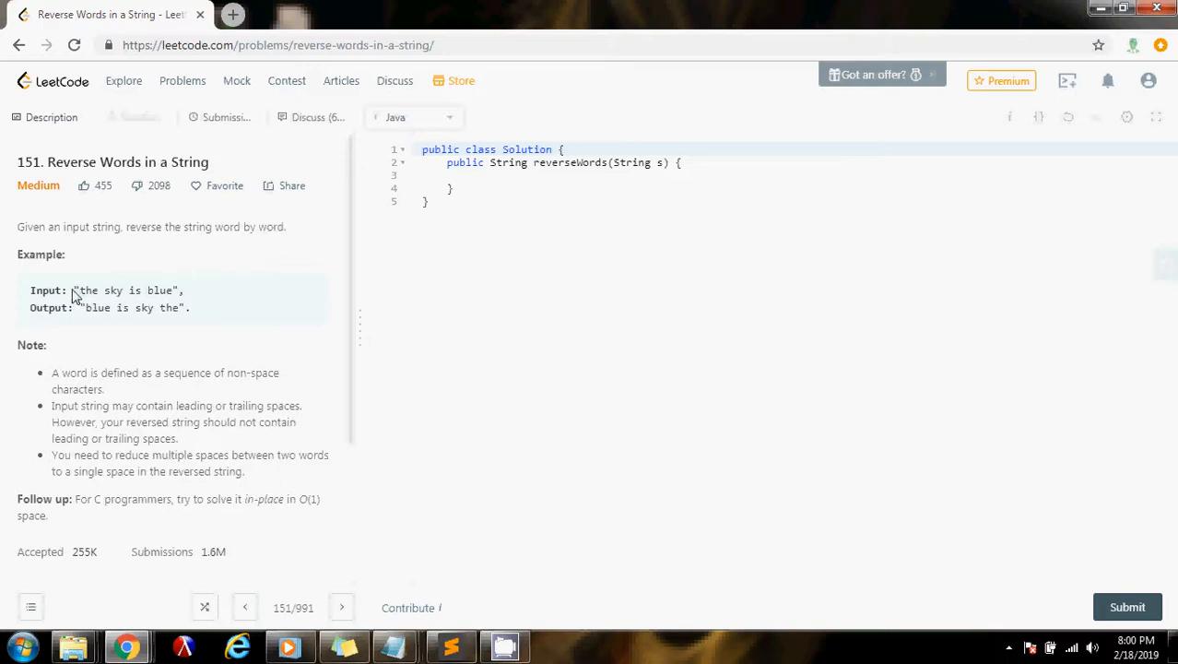
{"action": "mouse_move", "coordinate": [92, 295]}
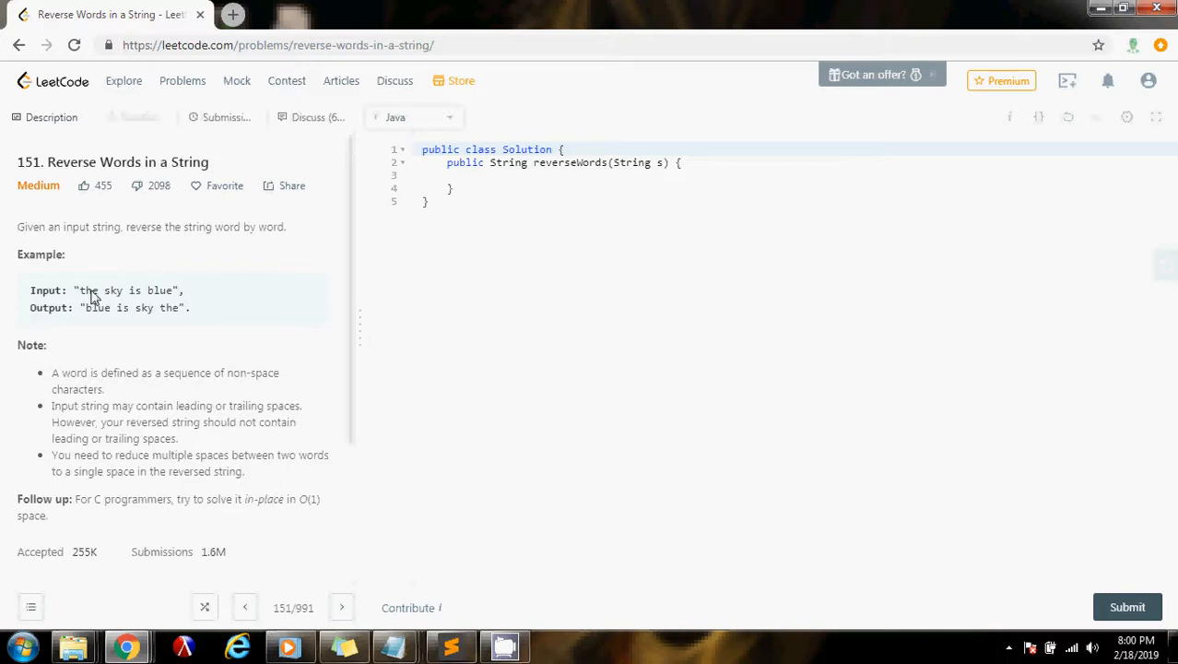
{"action": "mouse_move", "coordinate": [57, 284]}
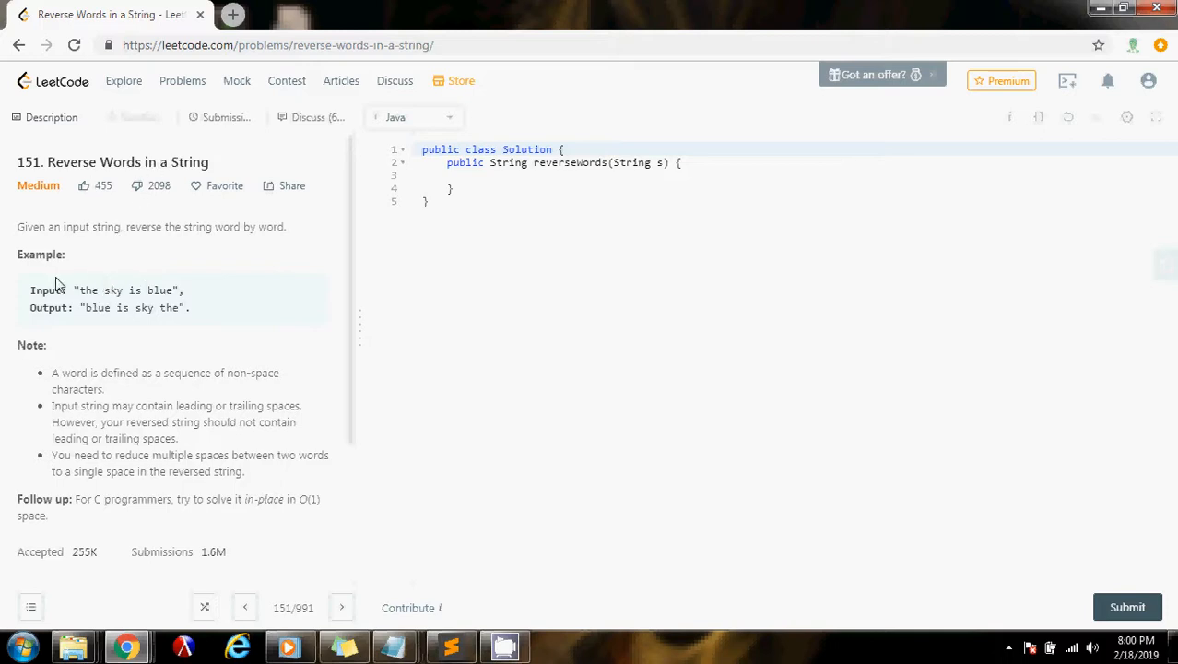
{"action": "mouse_move", "coordinate": [99, 291]}
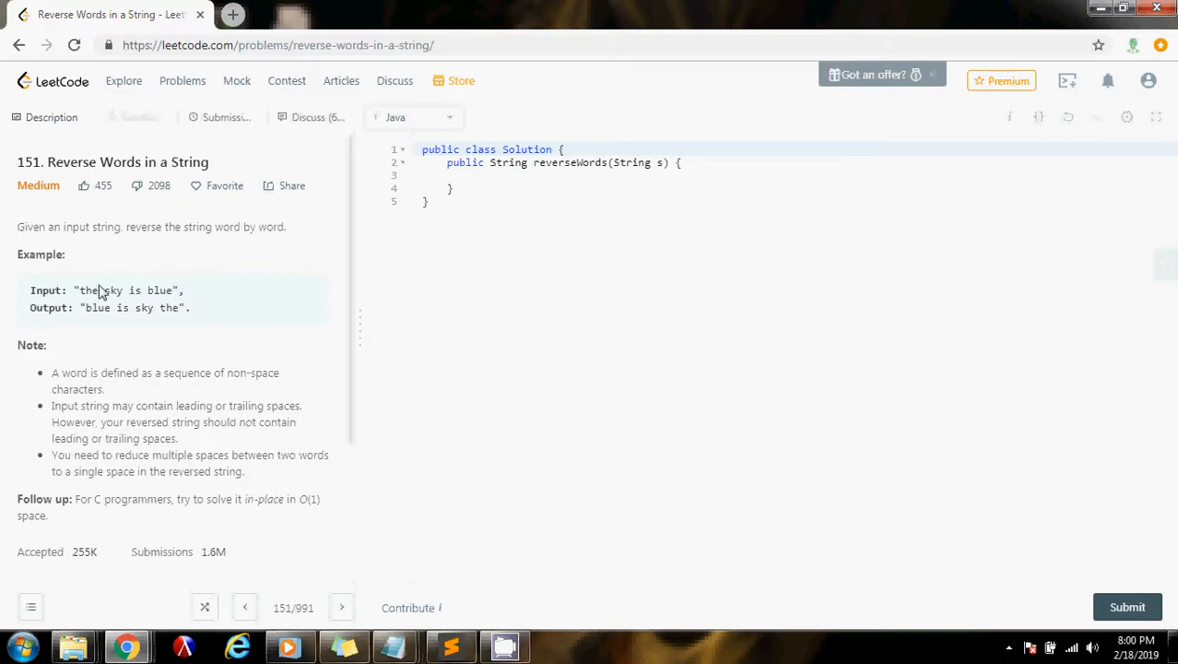
{"action": "mouse_move", "coordinate": [156, 290]}
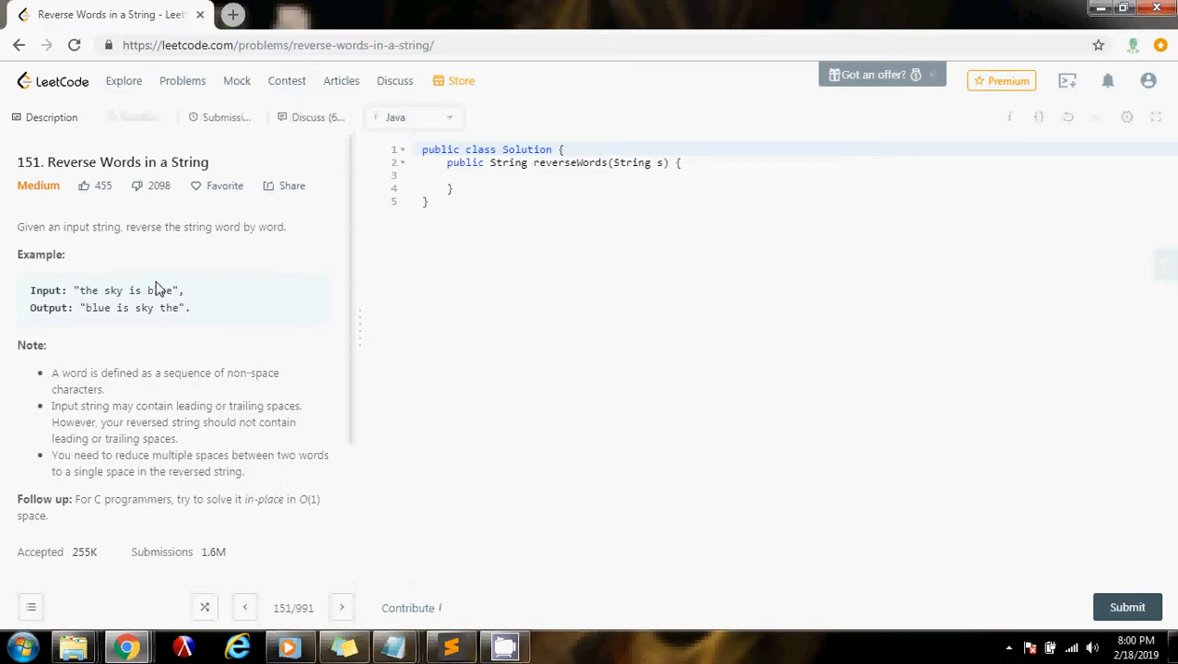
{"action": "mouse_move", "coordinate": [72, 269]}
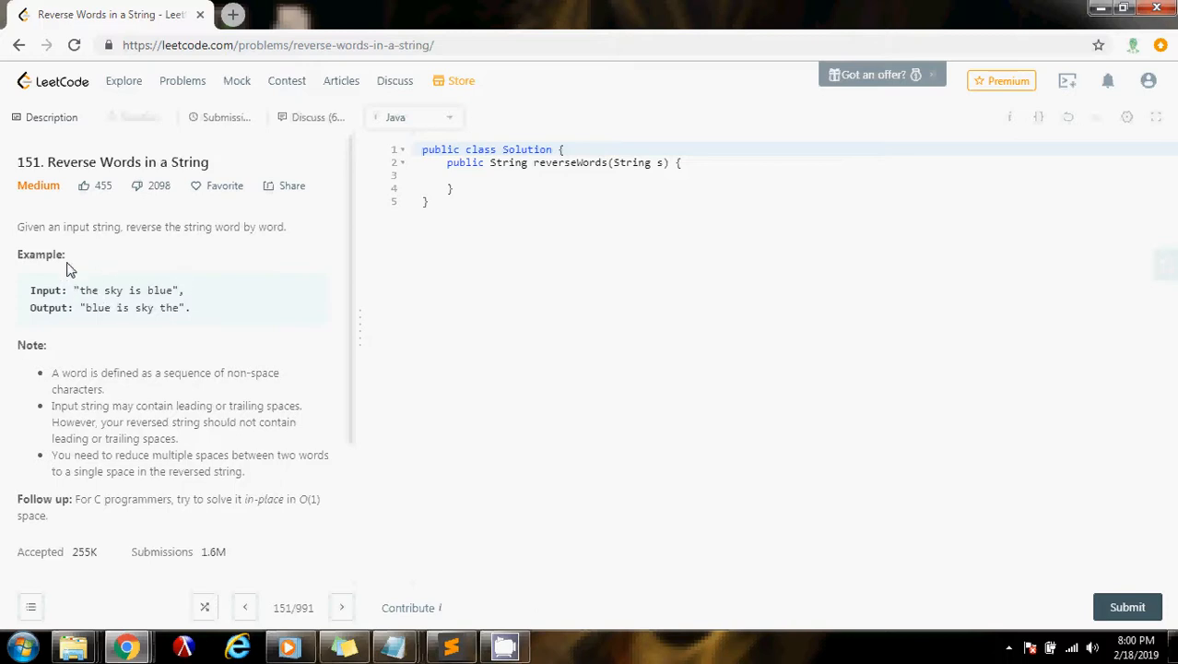
{"action": "mouse_move", "coordinate": [137, 277]}
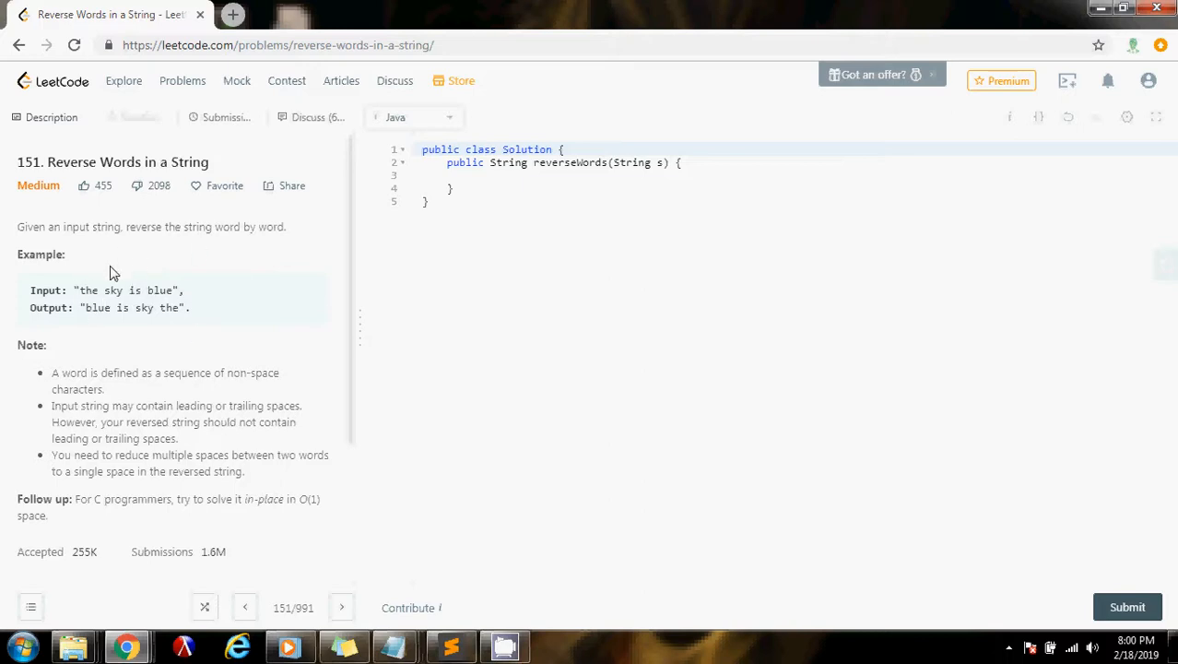
{"action": "mouse_move", "coordinate": [164, 251]}
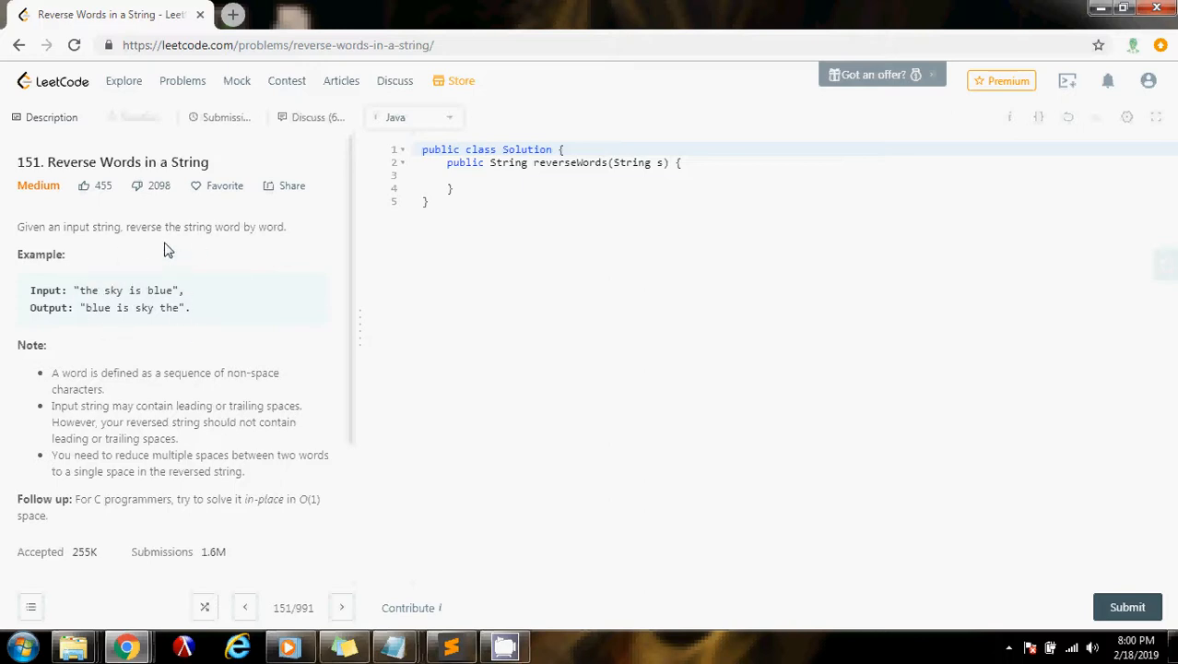
{"action": "mouse_move", "coordinate": [88, 295]}
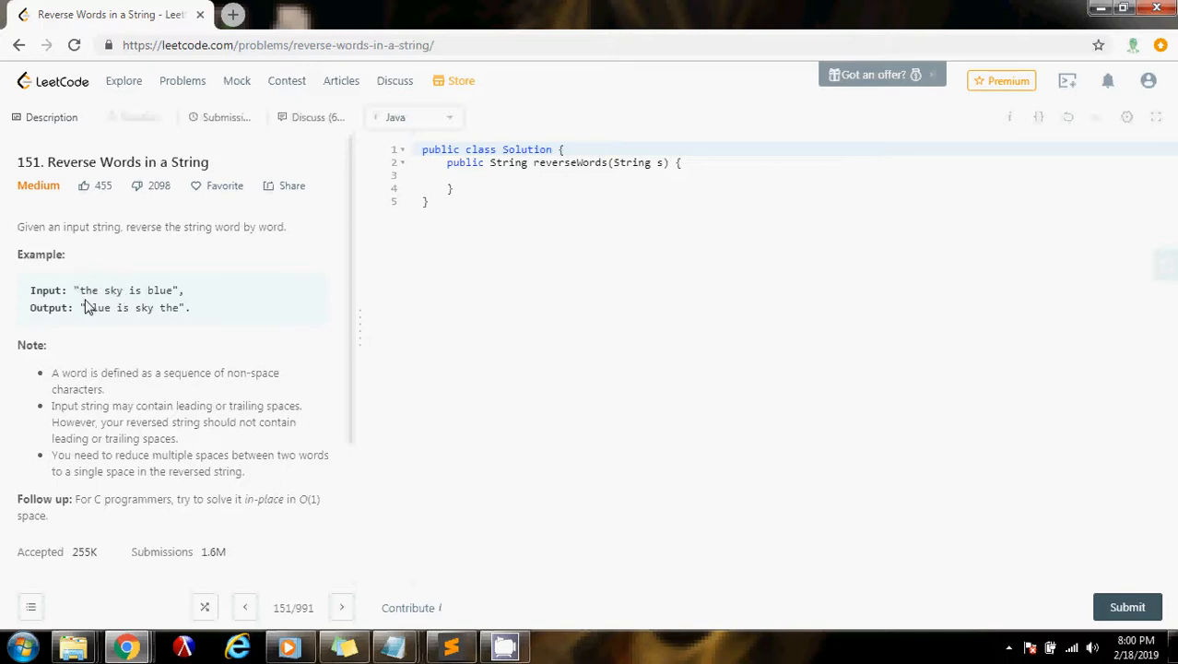
{"action": "mouse_move", "coordinate": [89, 317]}
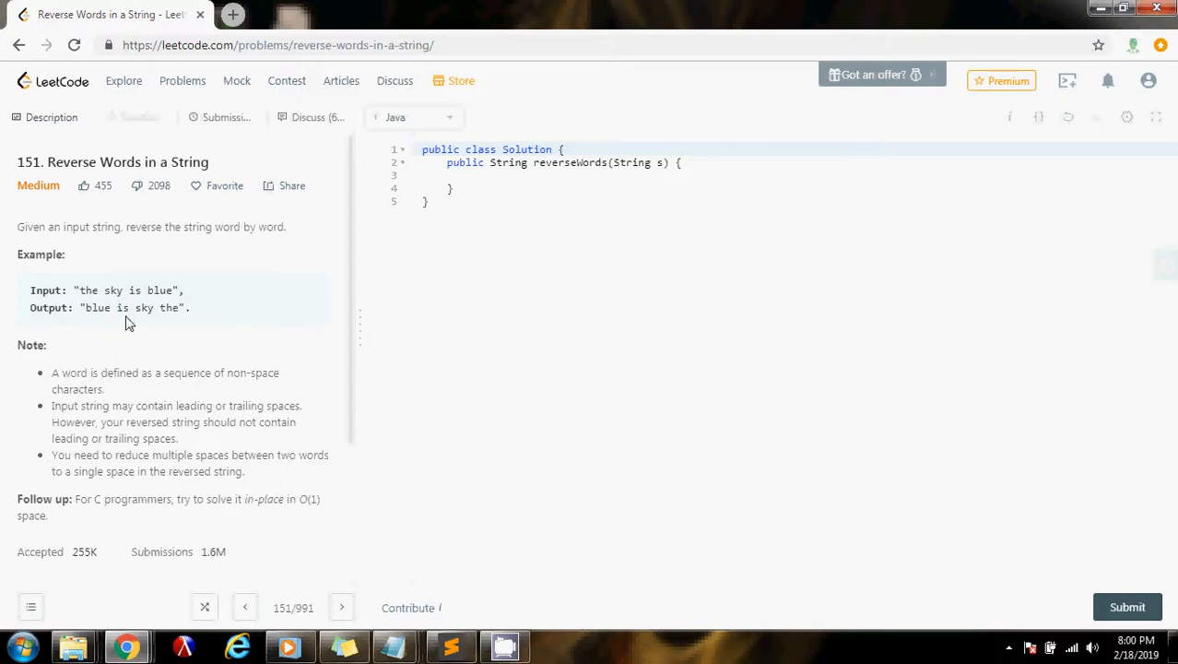
{"action": "mouse_move", "coordinate": [129, 238]}
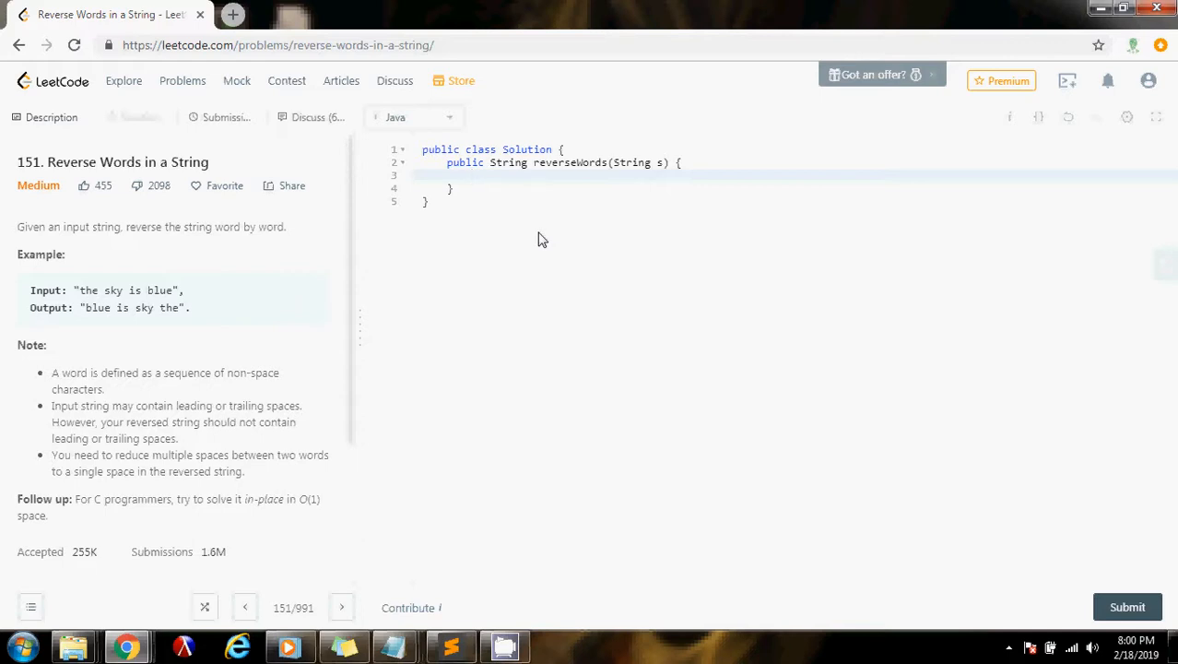
{"action": "type", "text": "String"}
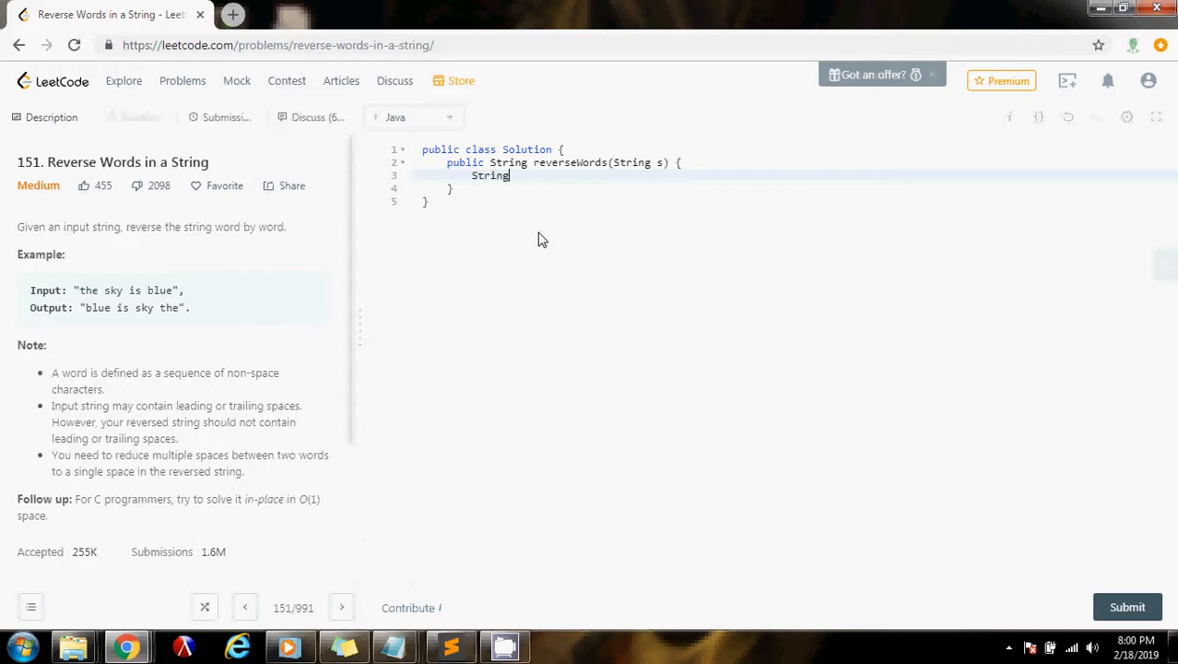
{"action": "type", "text": "[] word"}
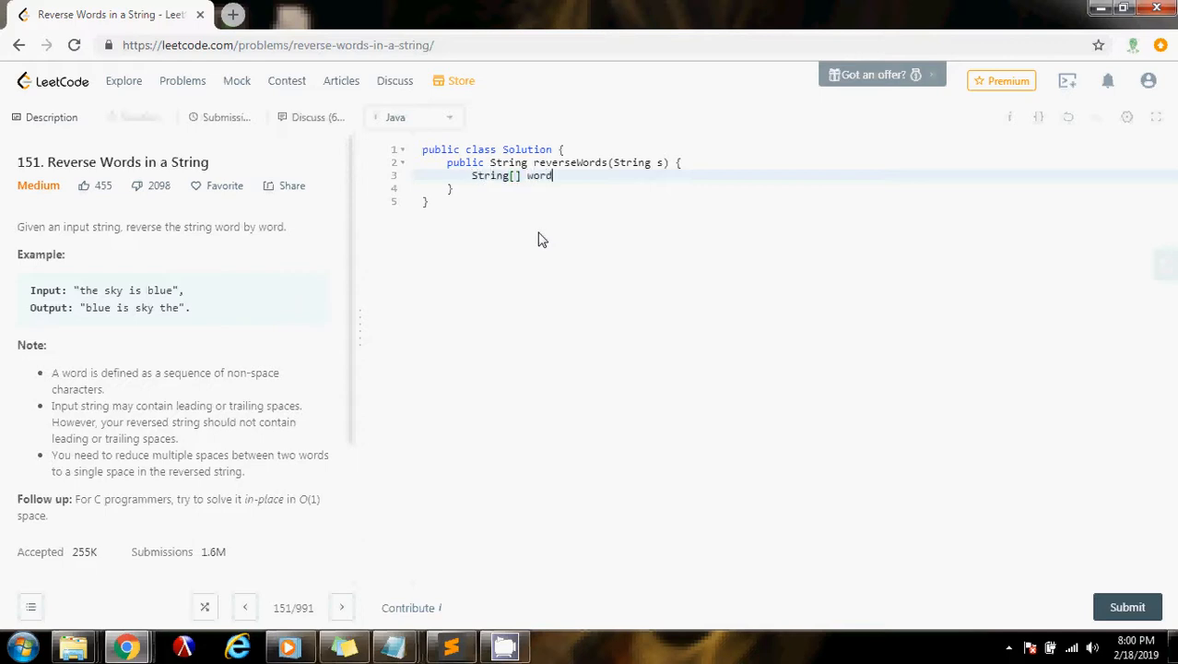
{"action": "type", "text": "s ="}
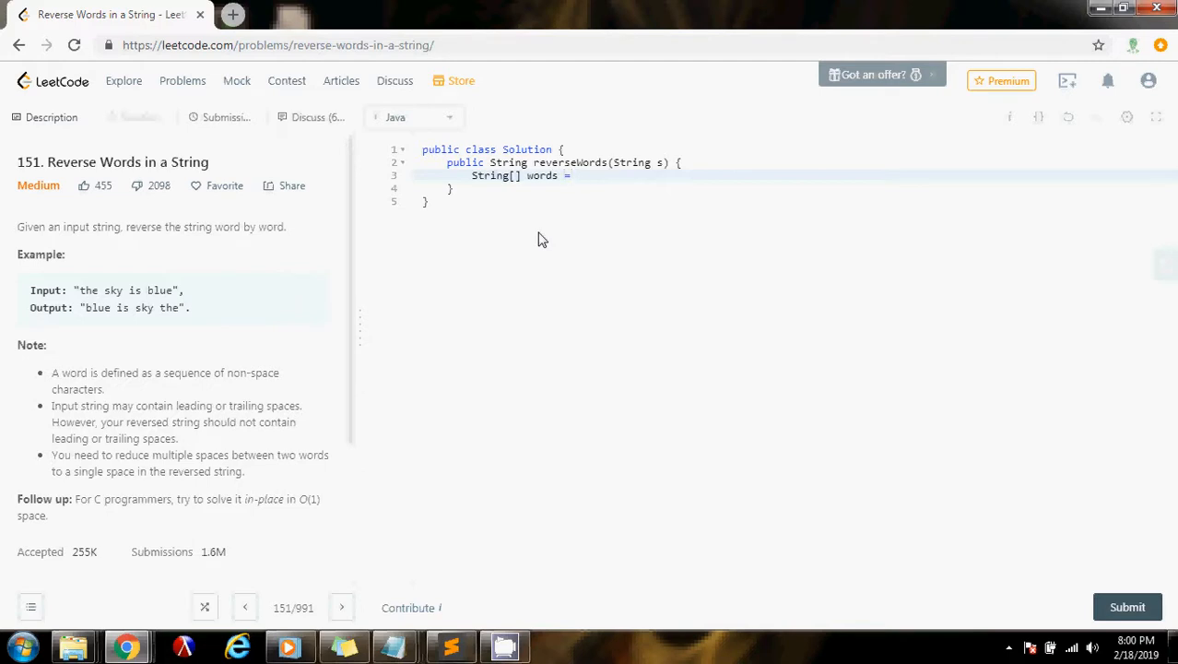
{"action": "type", "text": "s.trim"}
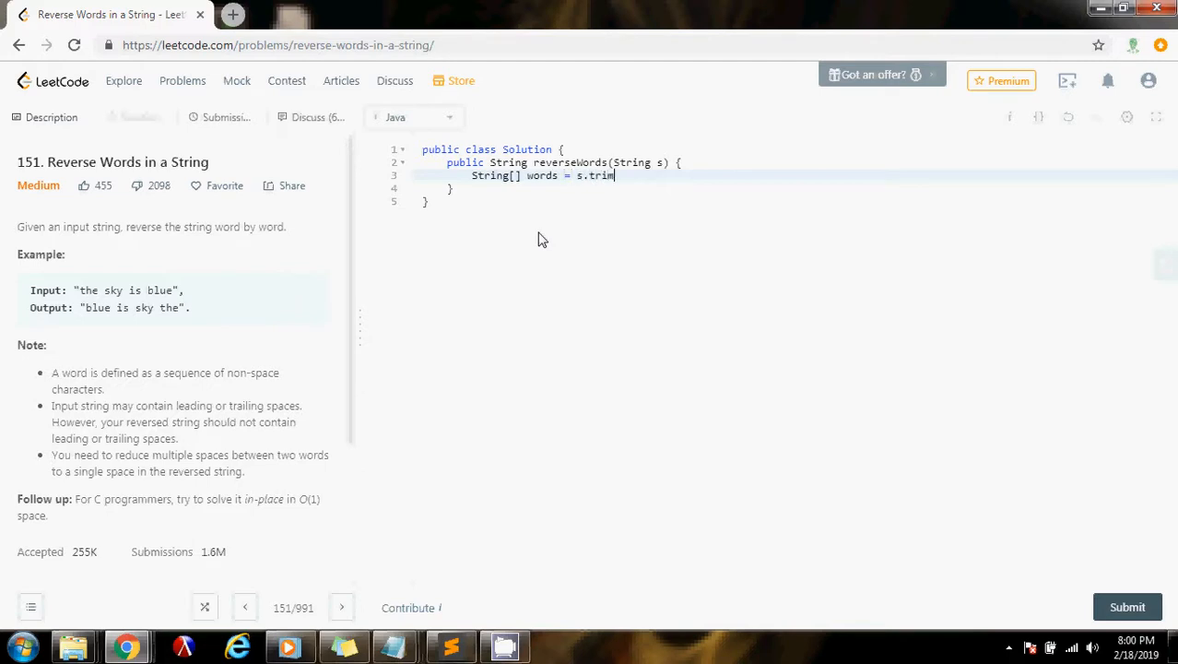
{"action": "type", "text": "()"}
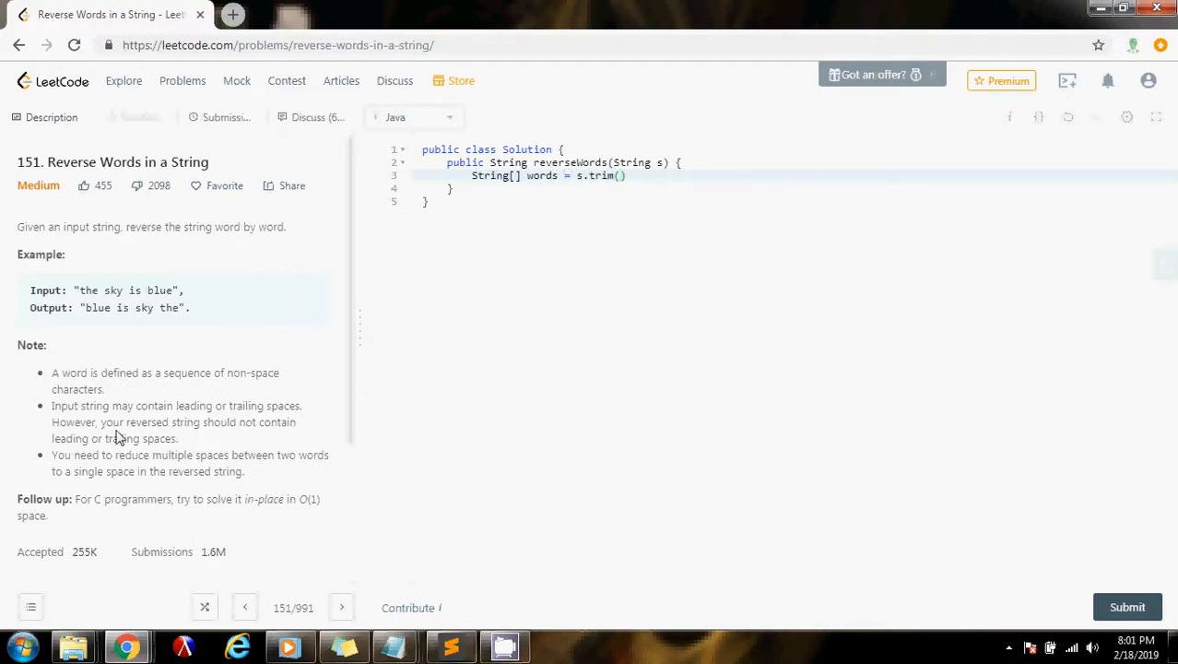
{"action": "mouse_move", "coordinate": [166, 406]}
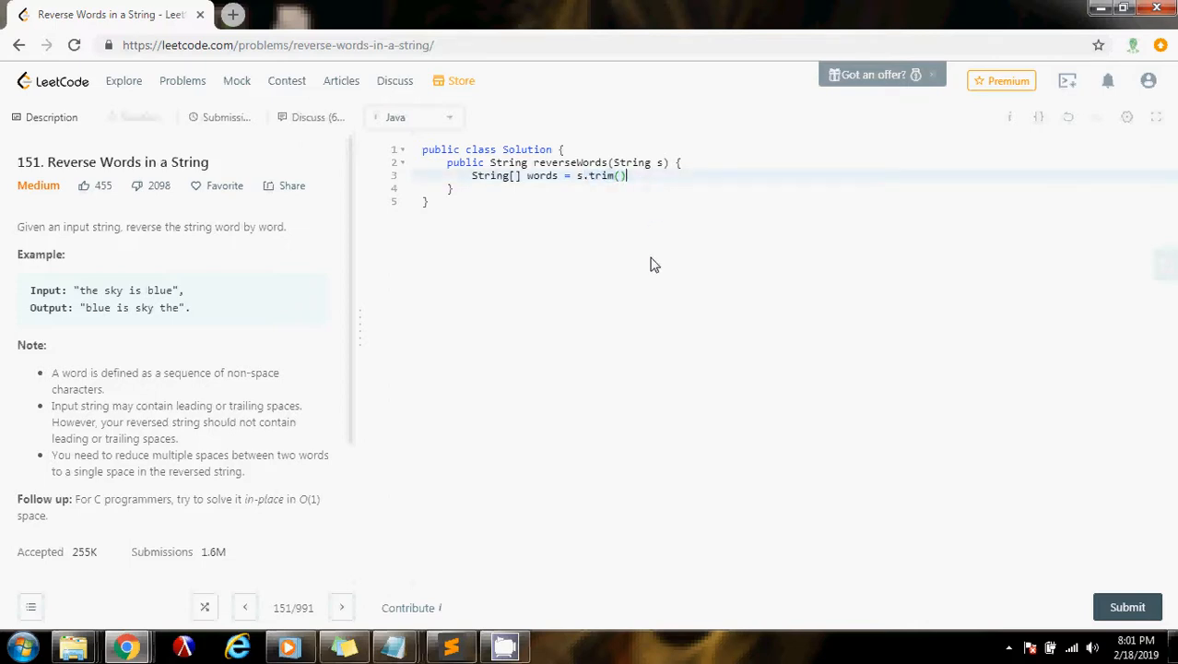
Chain .split("\\s+"); after trim so words splits on runs of whitespace.
{"action": "type", "text": ".spli"}
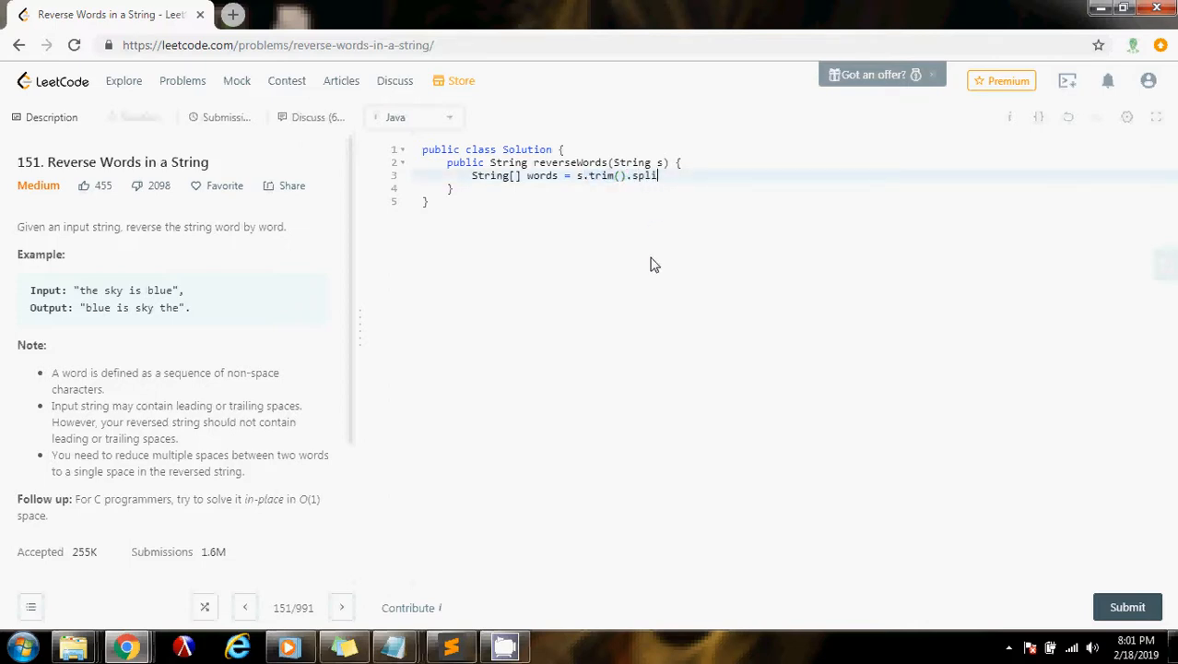
{"action": "type", "text": "t(\"\")"}
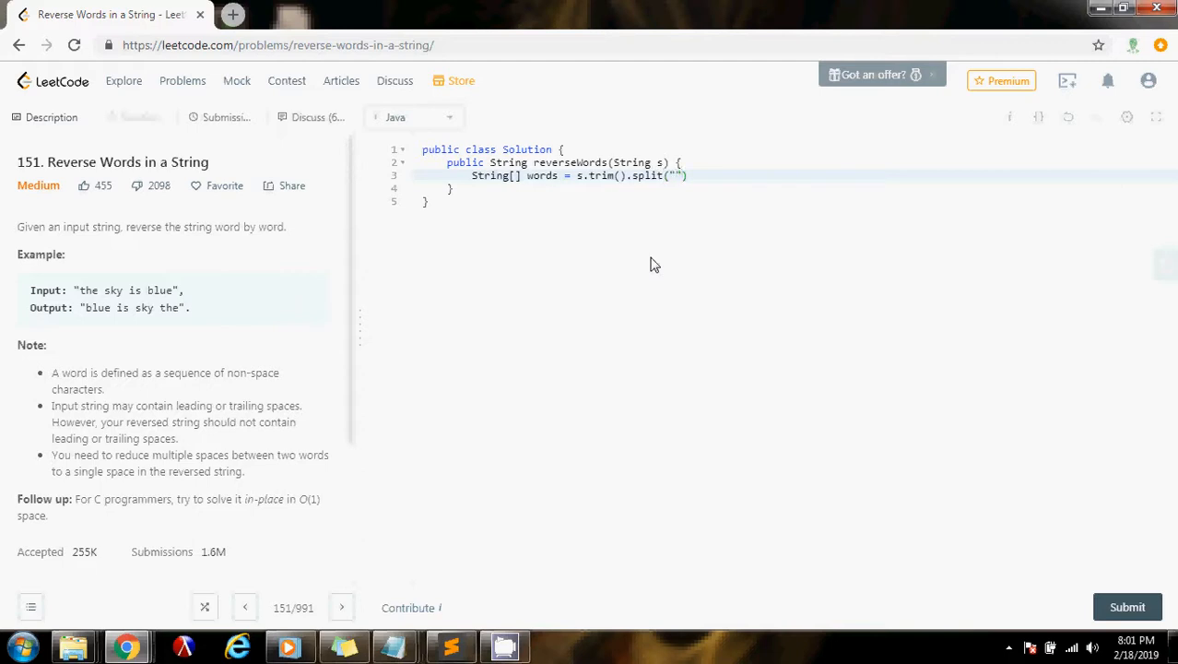
{"action": "type", "text": "\" \""}
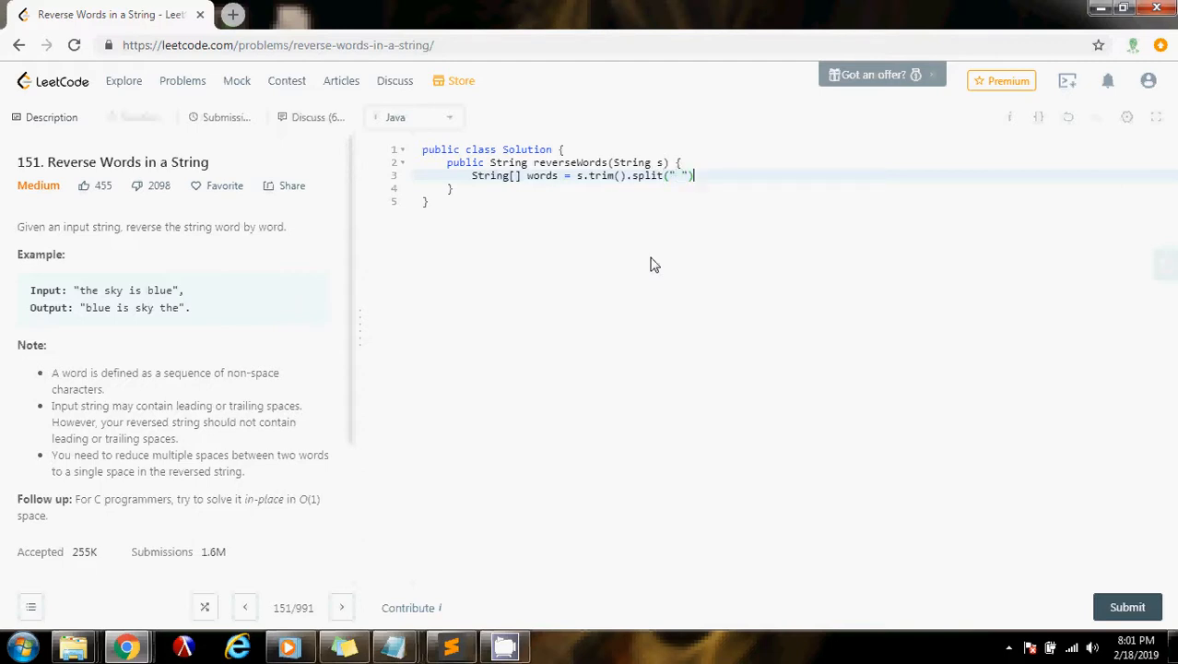
{"action": "type", "text": ";"}
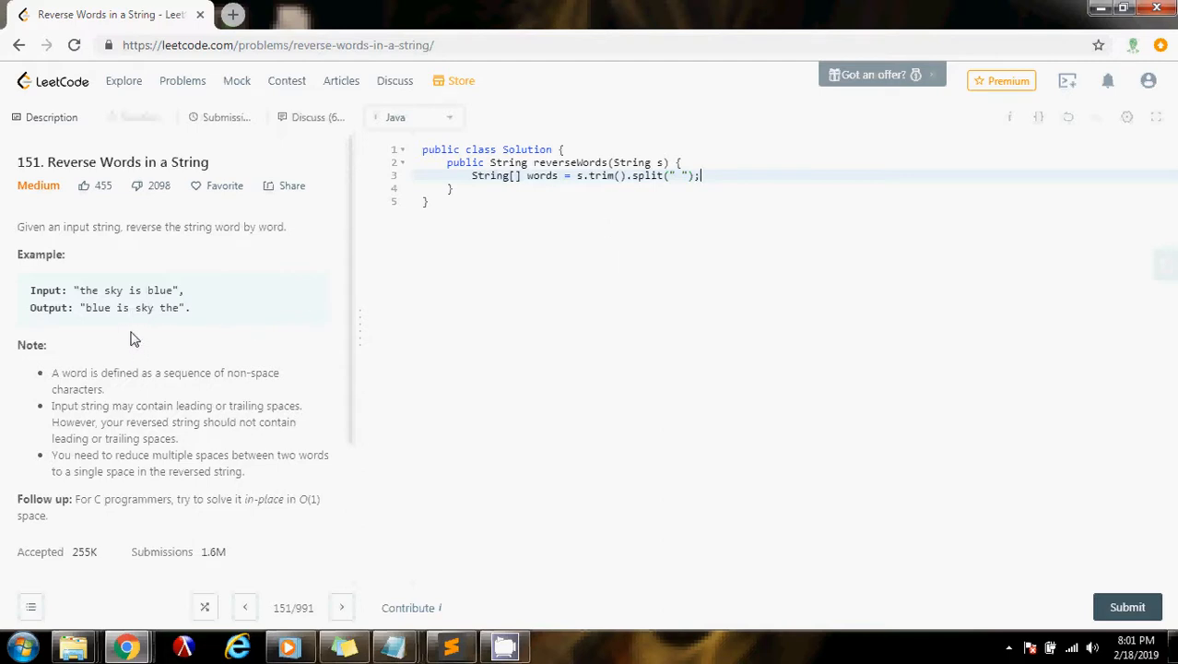
{"action": "double_click", "coordinate": [104, 289]}
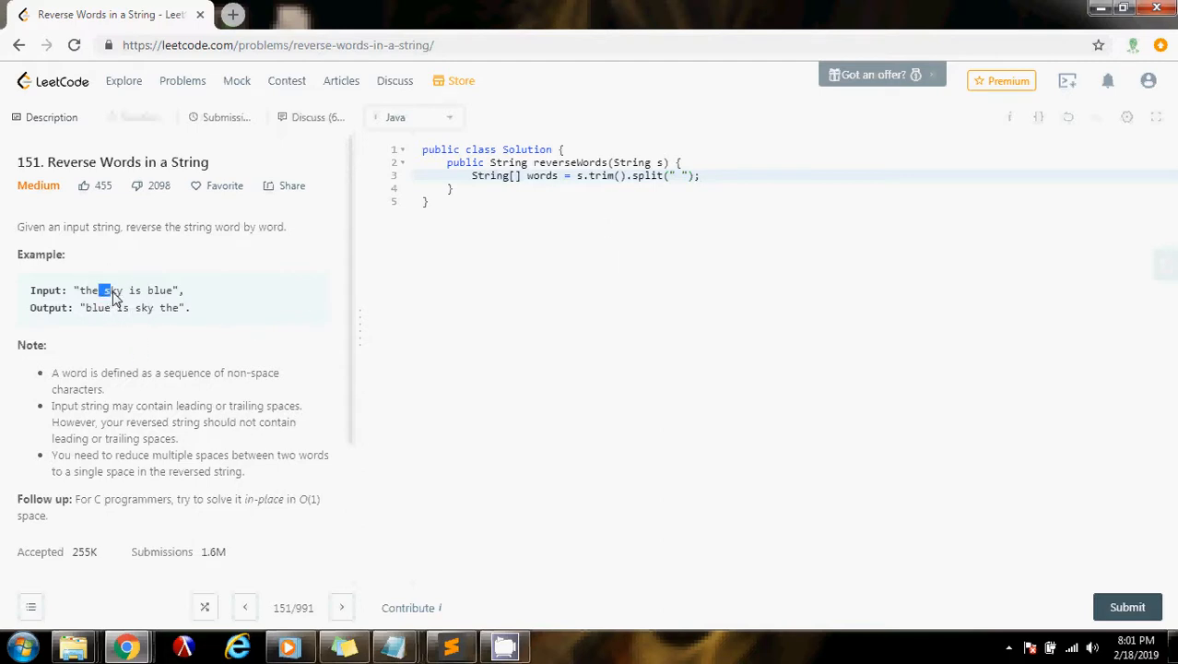
{"action": "mouse_move", "coordinate": [679, 184]}
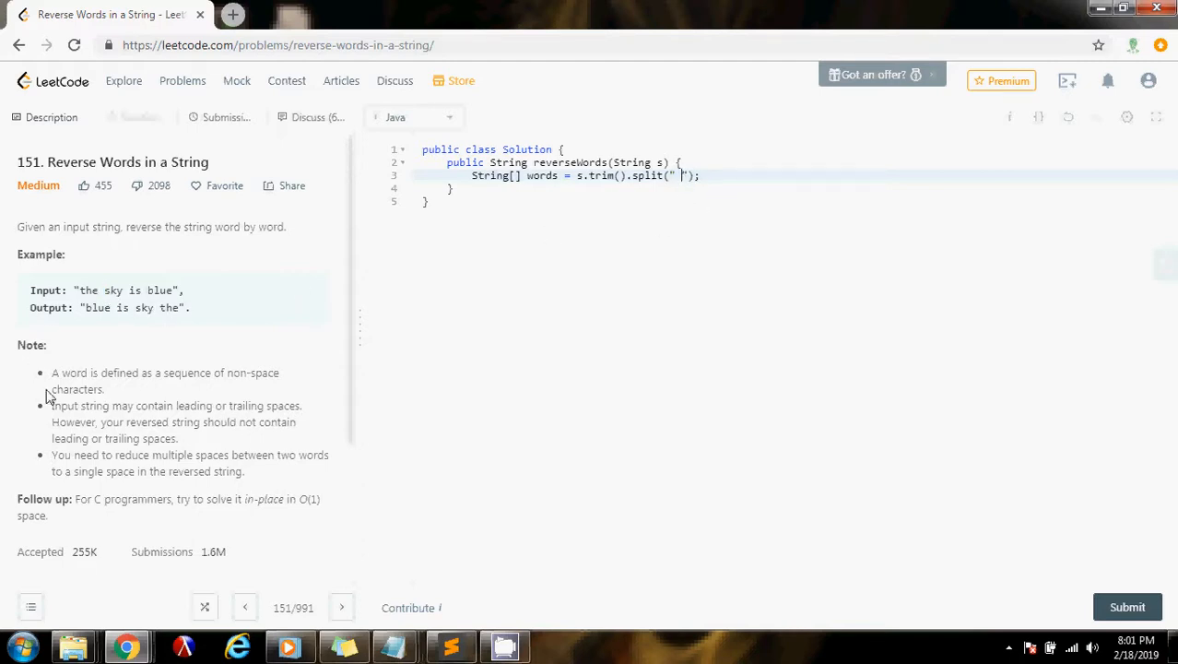
{"action": "mouse_move", "coordinate": [136, 483]}
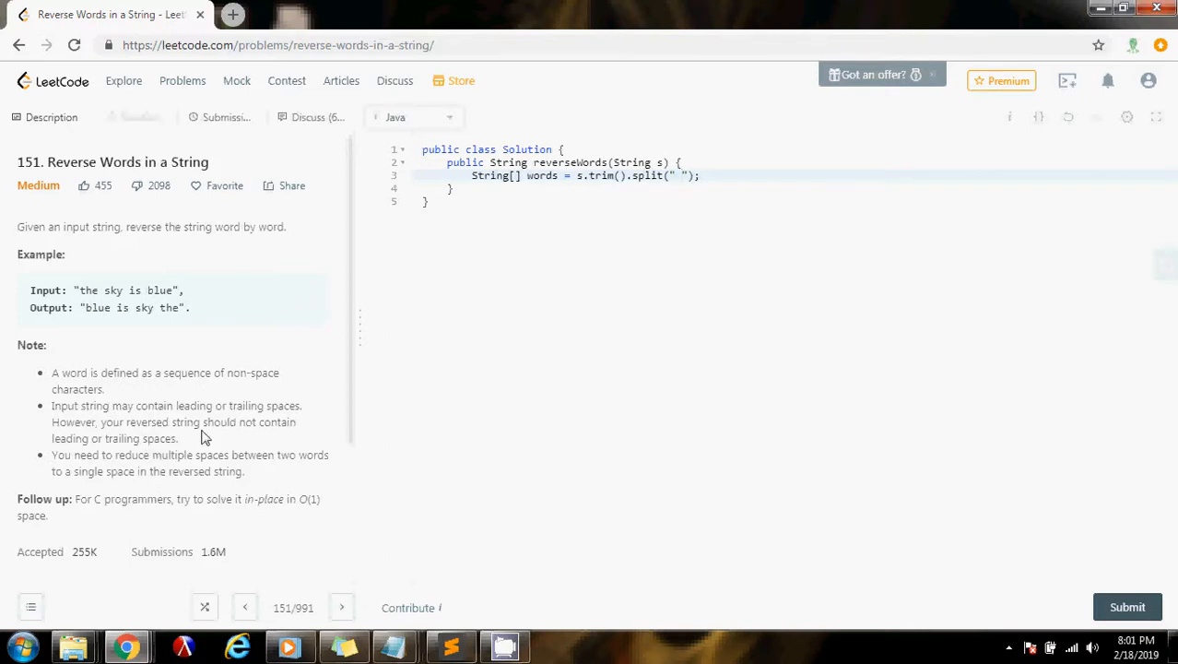
{"action": "type", "text": "\\\\"}
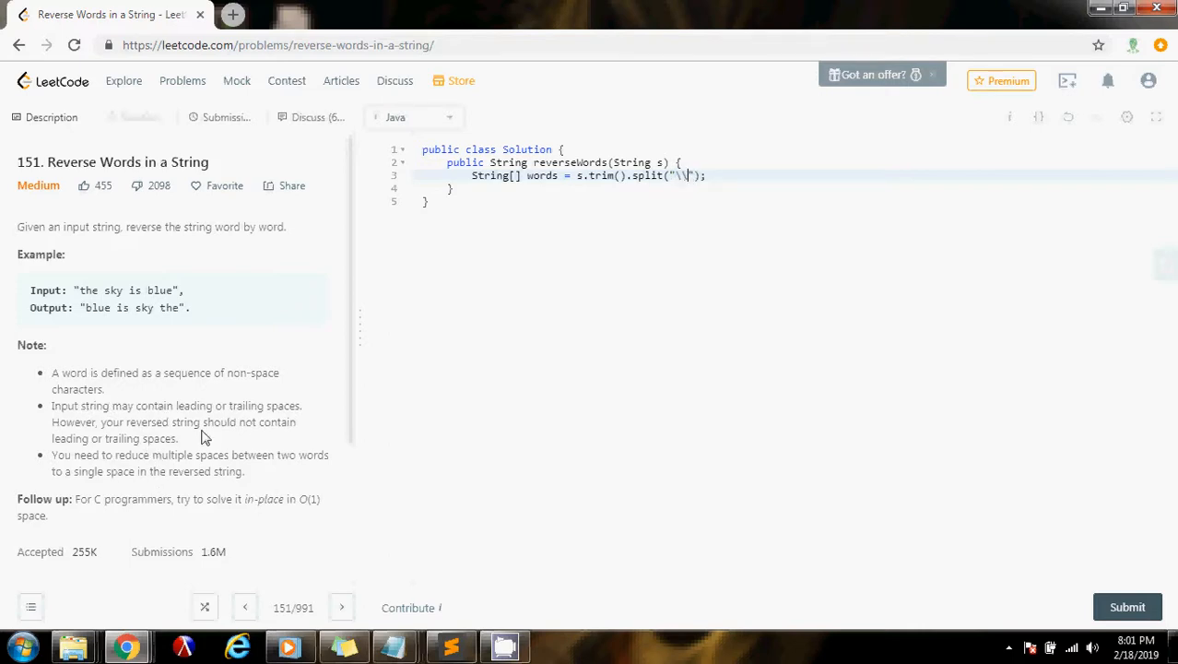
{"action": "type", "text": "s+"}
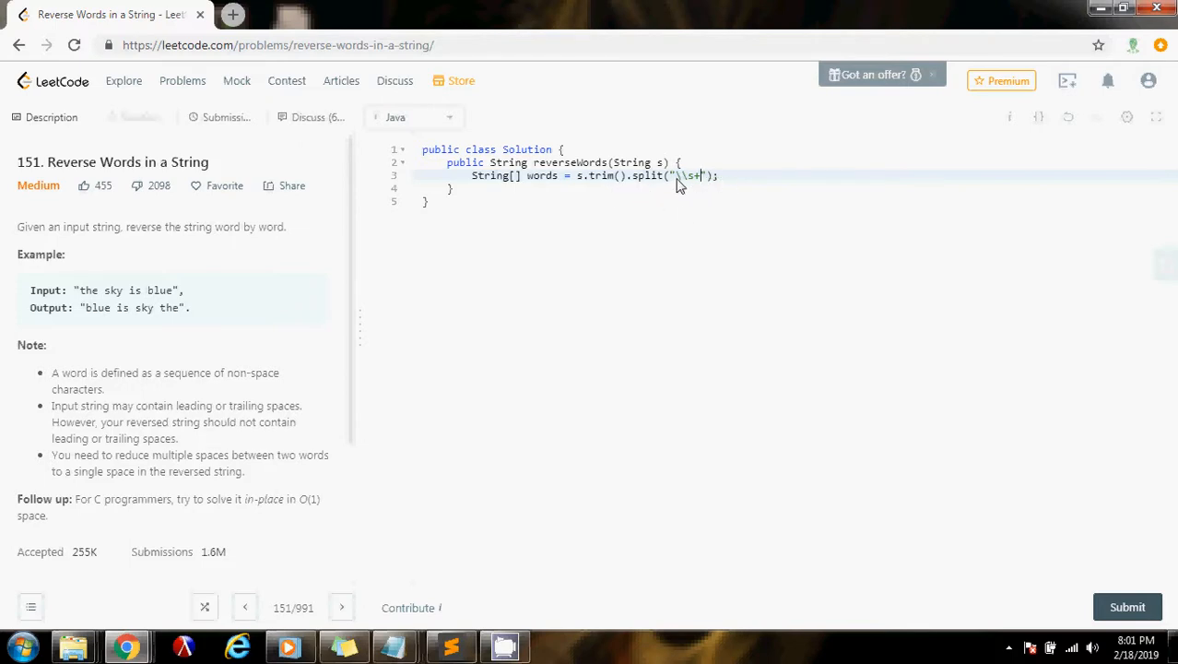
{"action": "mouse_move", "coordinate": [553, 182]}
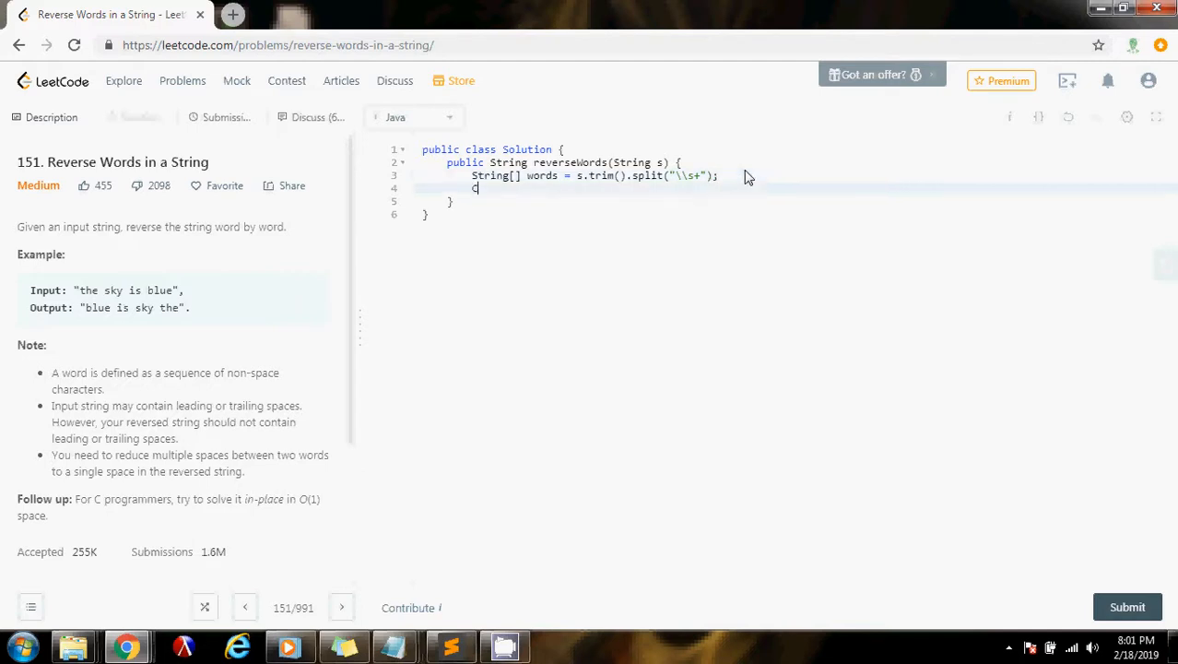
Add the line Collections.reverse(Arrays.asList(words)); to reverse the word order.
{"action": "type", "text": "ollections"}
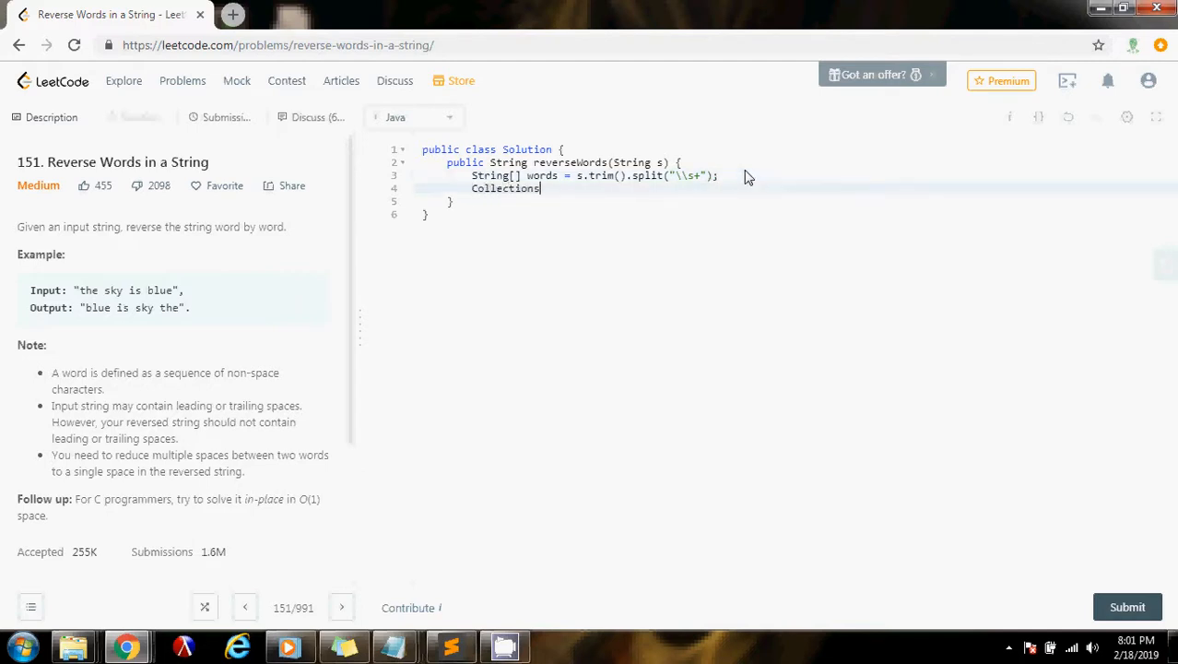
{"action": "type", "text": ".reverse"}
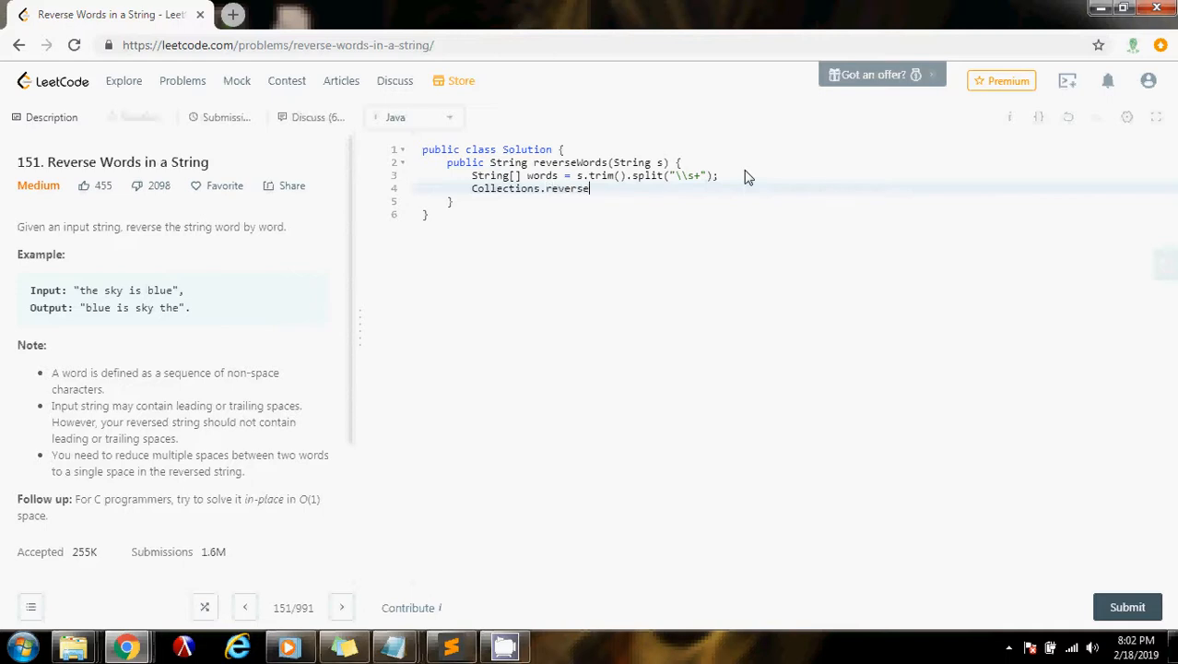
{"action": "type", "text": "(w"}
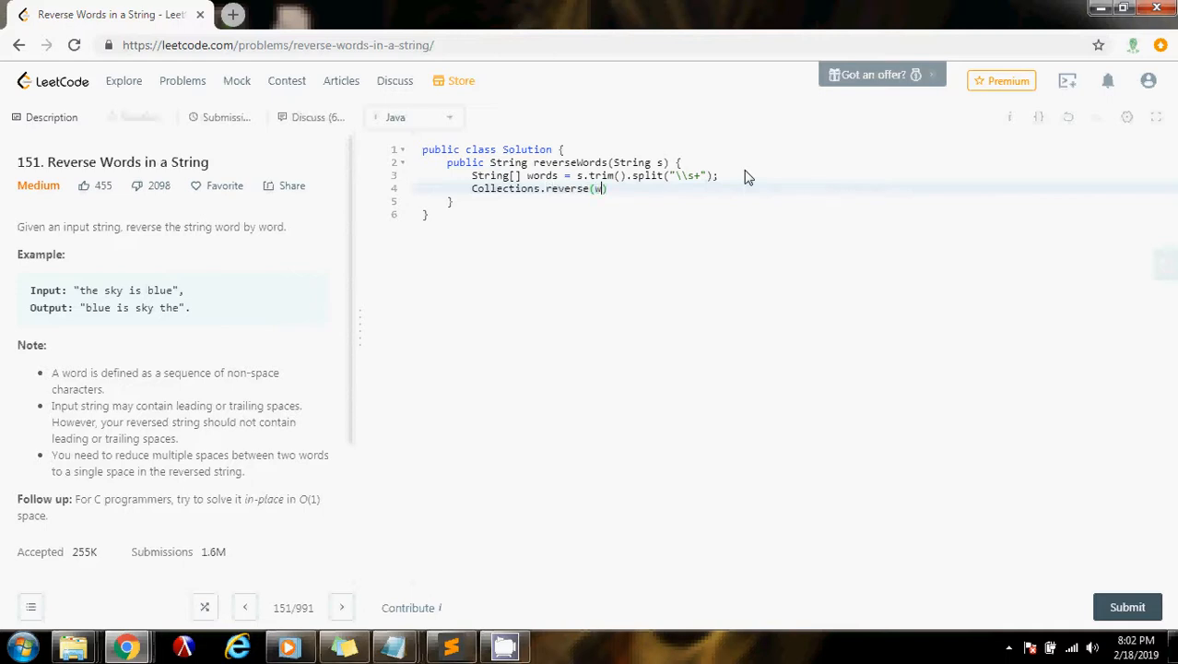
{"action": "type", "text": "ords"}
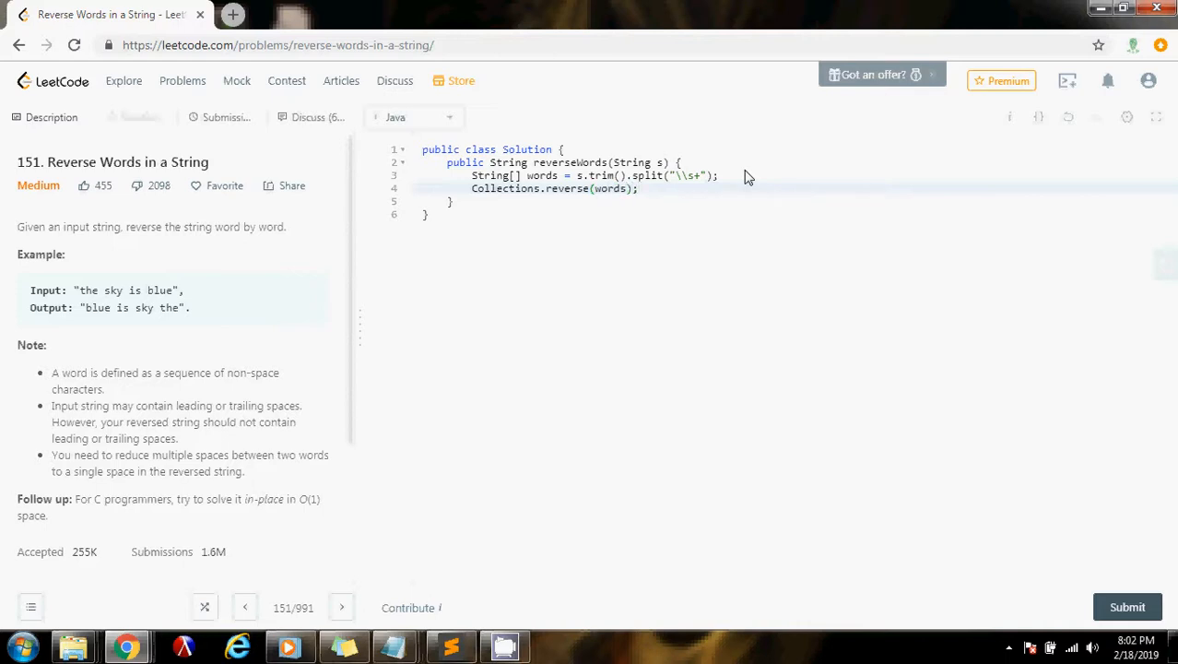
{"action": "mouse_move", "coordinate": [512, 188]}
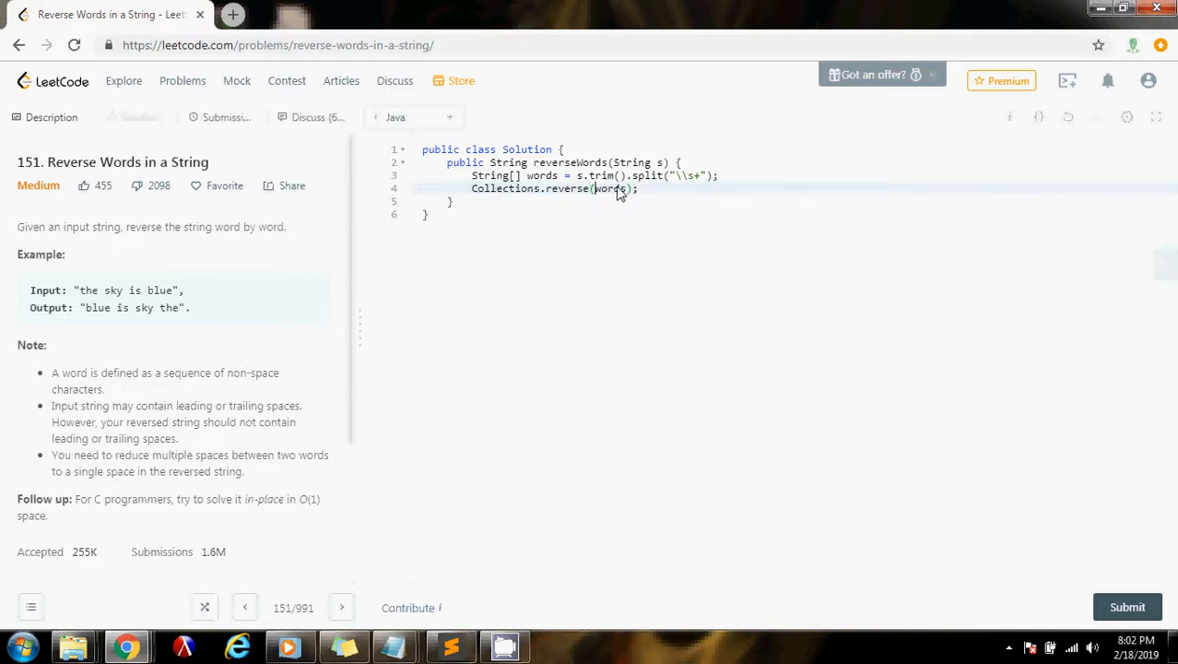
{"action": "type", "text": "Arrays.asList("}
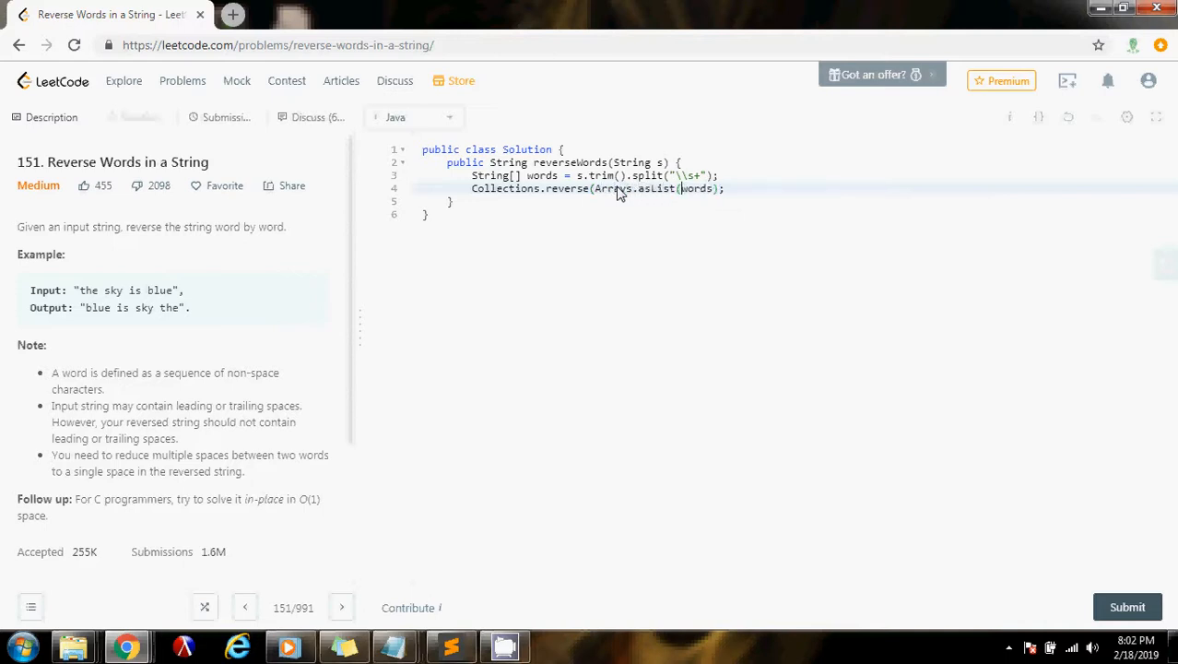
{"action": "left_click", "coordinate": [723, 188]}
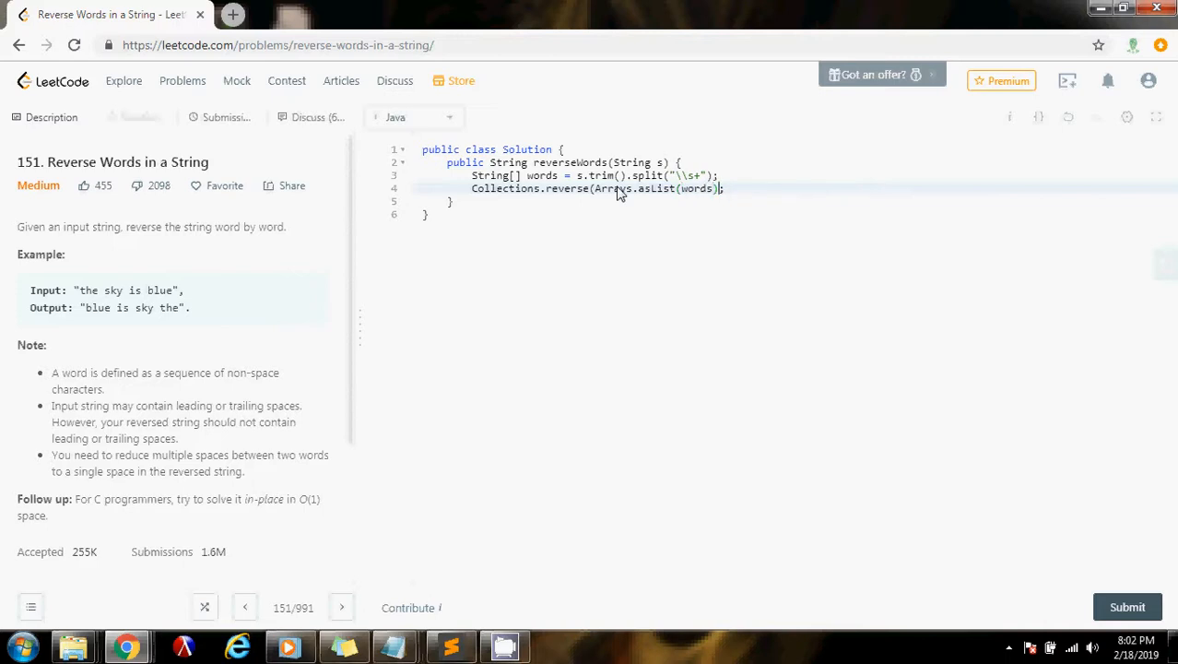
{"action": "type", "text": ")"}
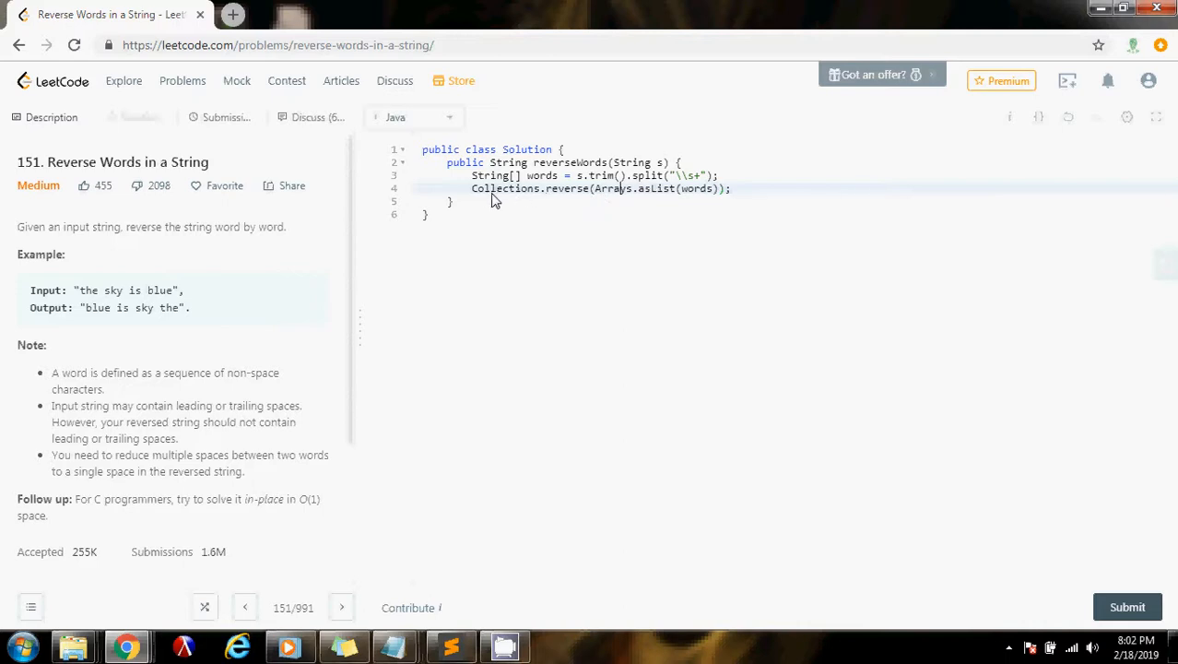
{"action": "left_click_drag", "start_coordinate": [494, 175], "coordinate": [733, 188]}
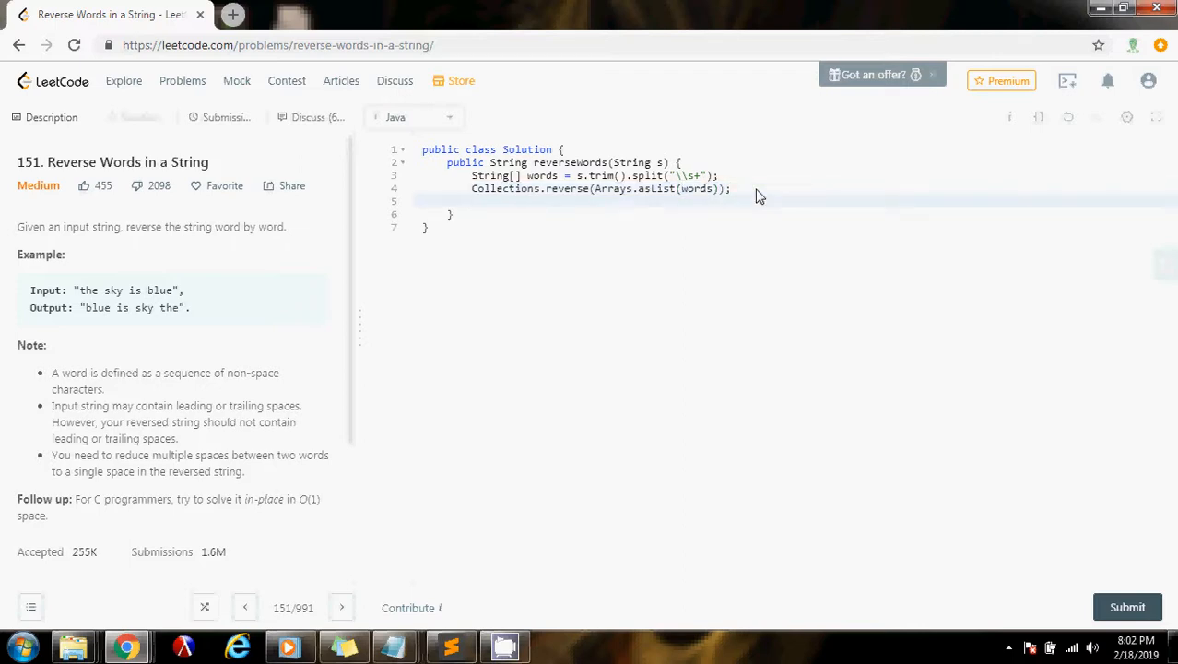
{"action": "mouse_move", "coordinate": [207, 280]}
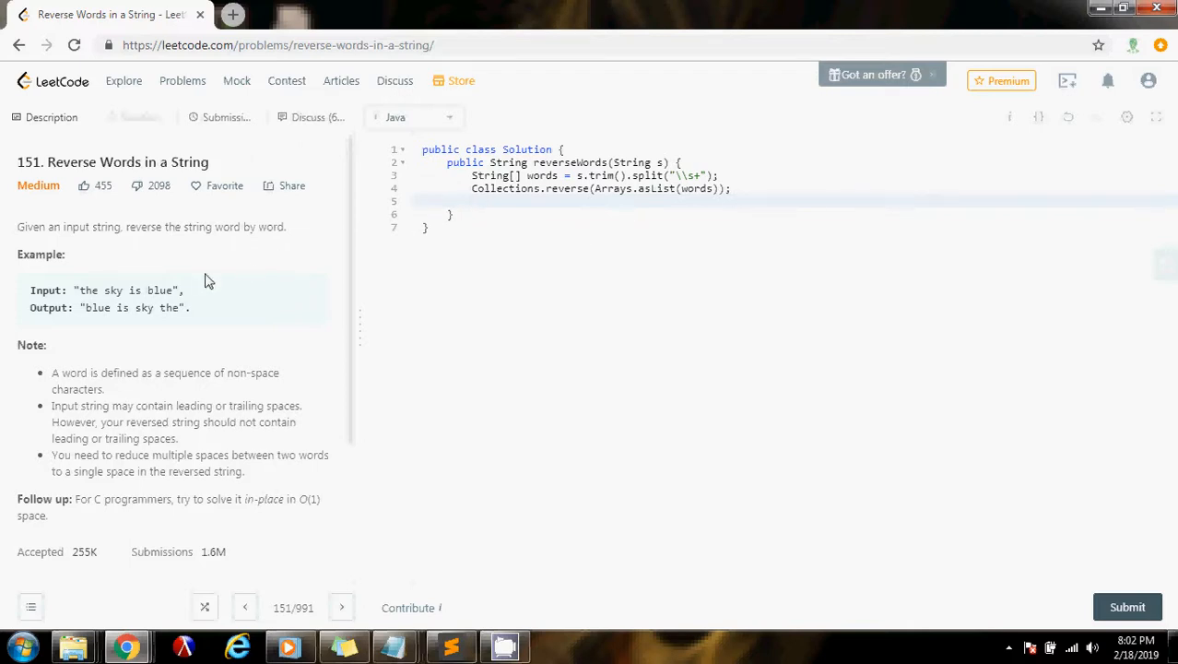
{"action": "mouse_move", "coordinate": [84, 309]}
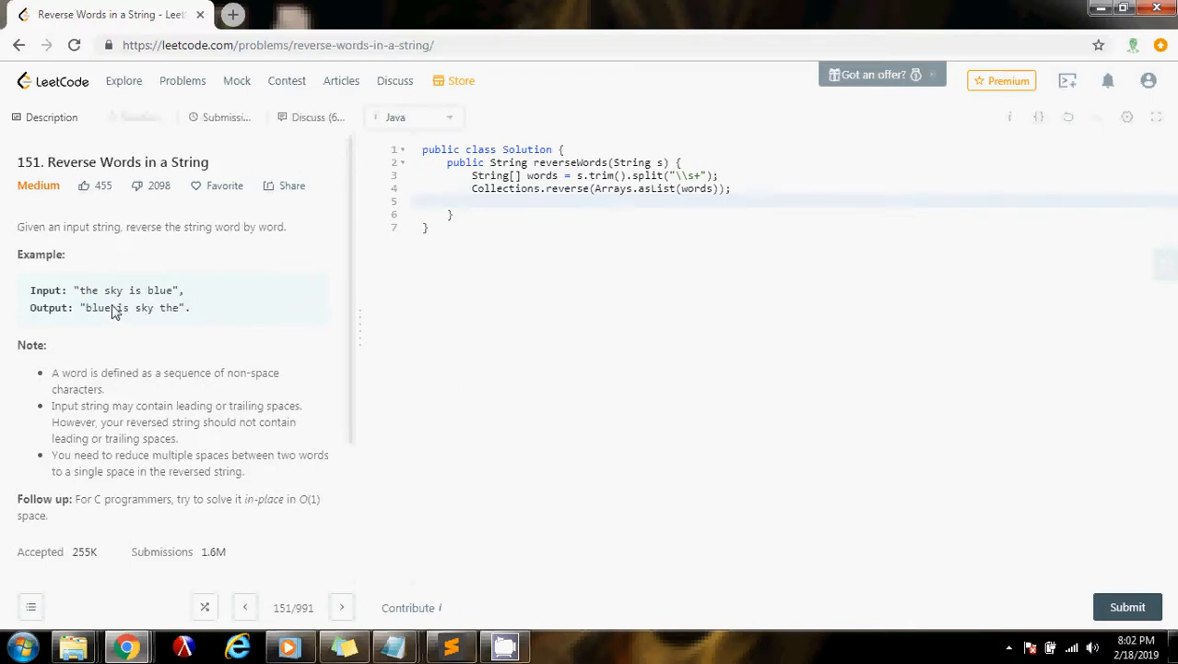
{"action": "mouse_move", "coordinate": [581, 227]}
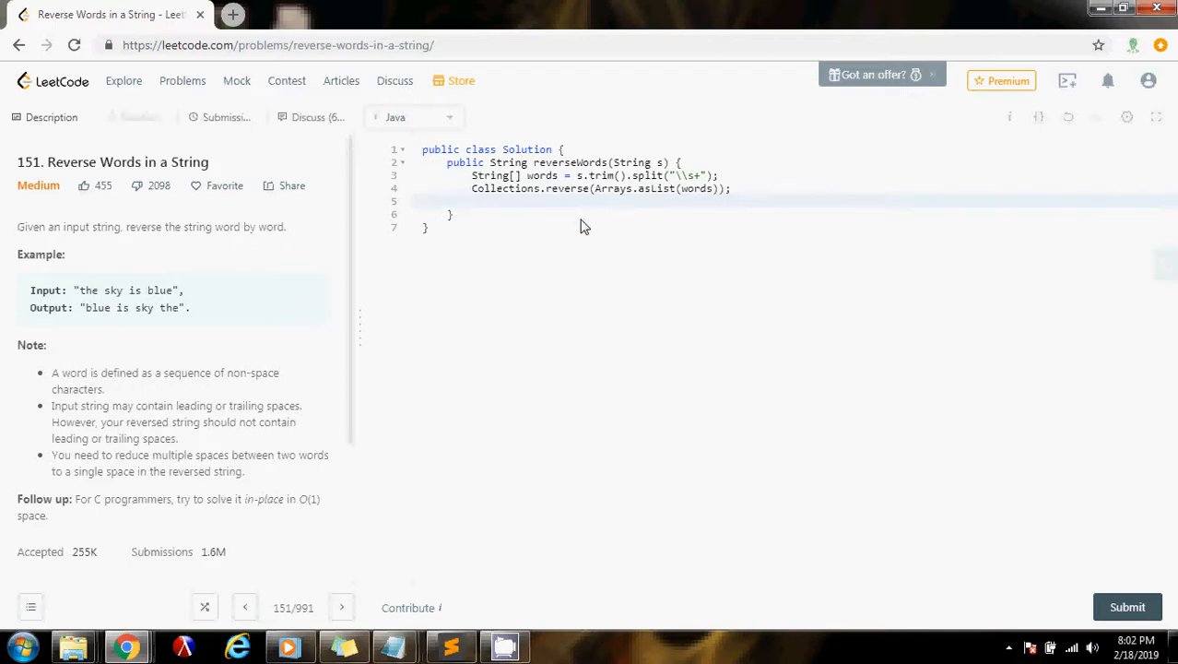
End the method with return String.join(" ", words);.
{"action": "type", "text": "return s"}
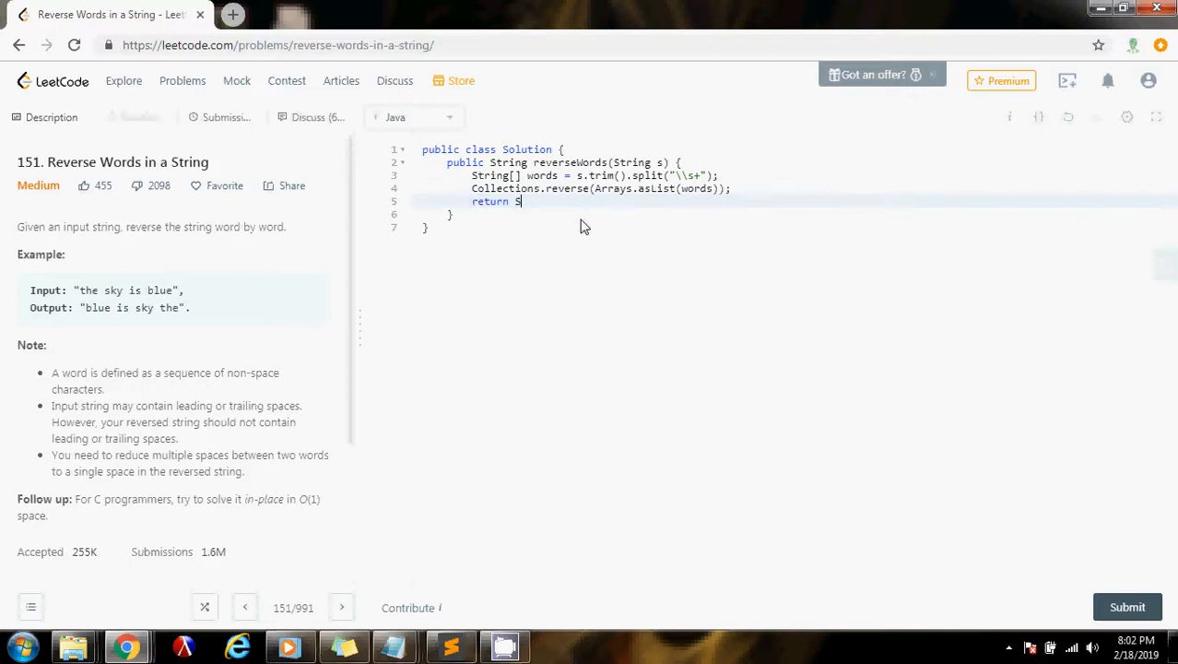
{"action": "type", "text": "tring.joi"}
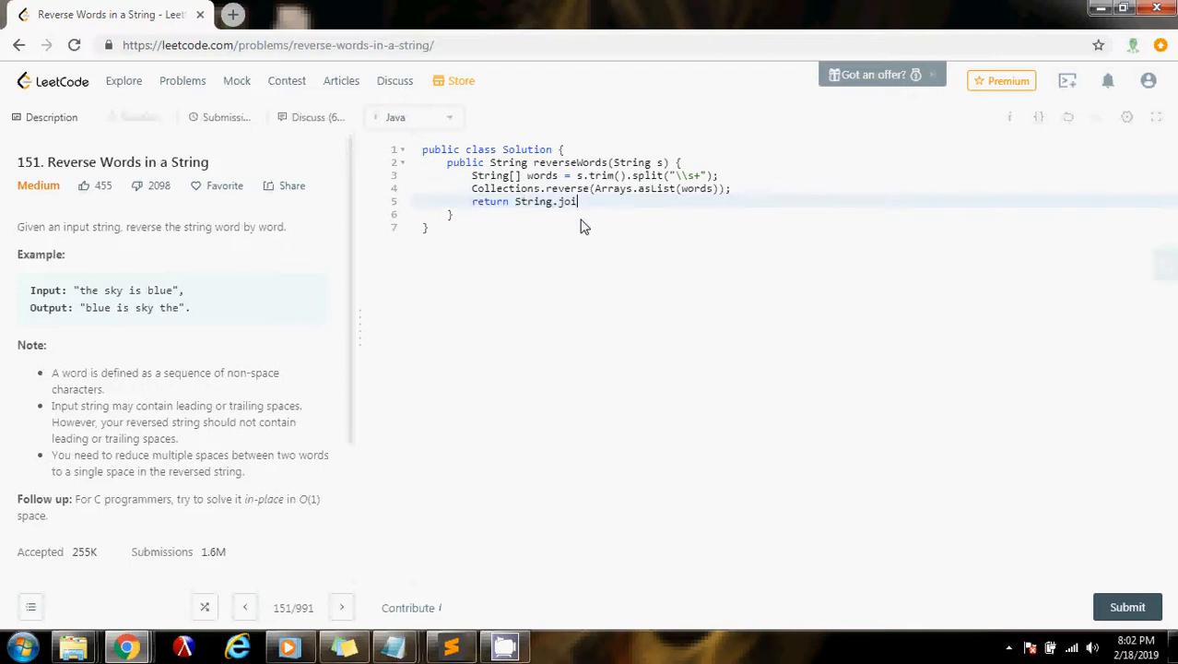
{"action": "type", "text": "n(\" \", words);"}
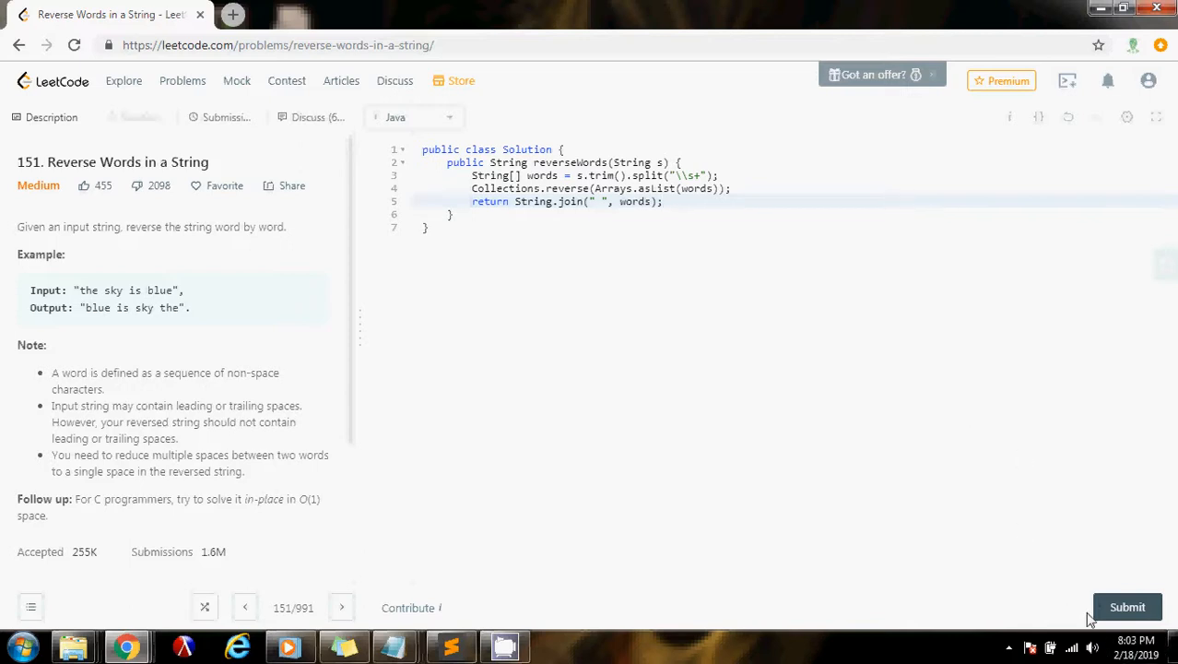
Submit the solution and see it accepted with an 8 ms runtime.
{"action": "left_click", "coordinate": [1128, 607]}
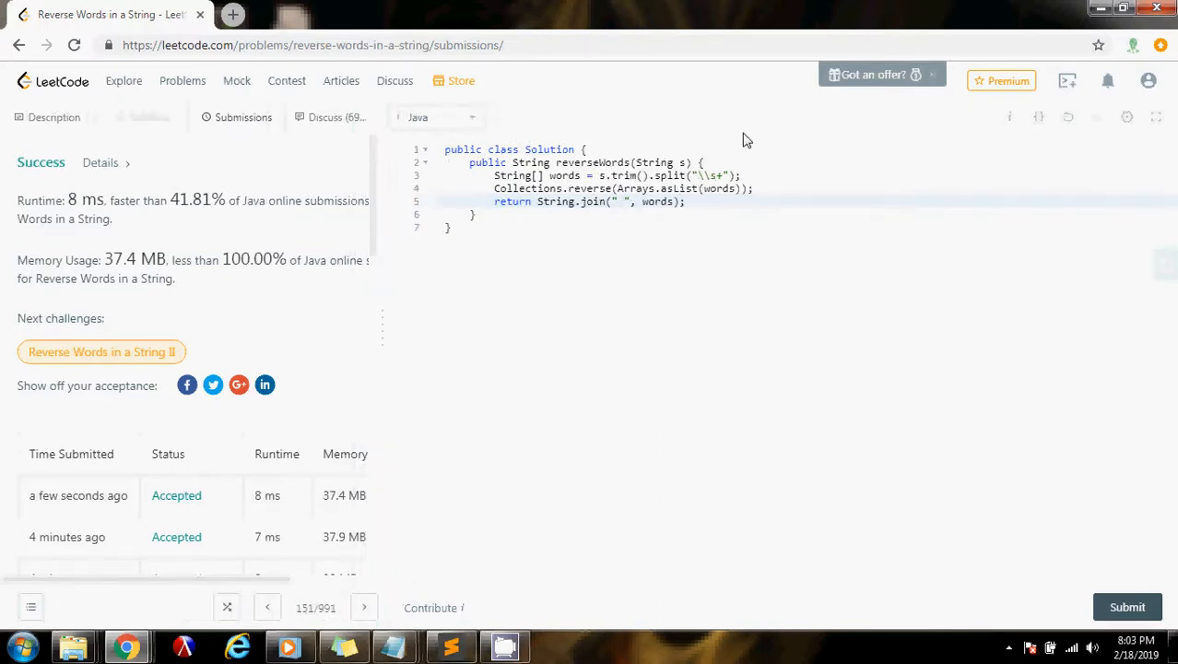
{"action": "mouse_move", "coordinate": [686, 170]}
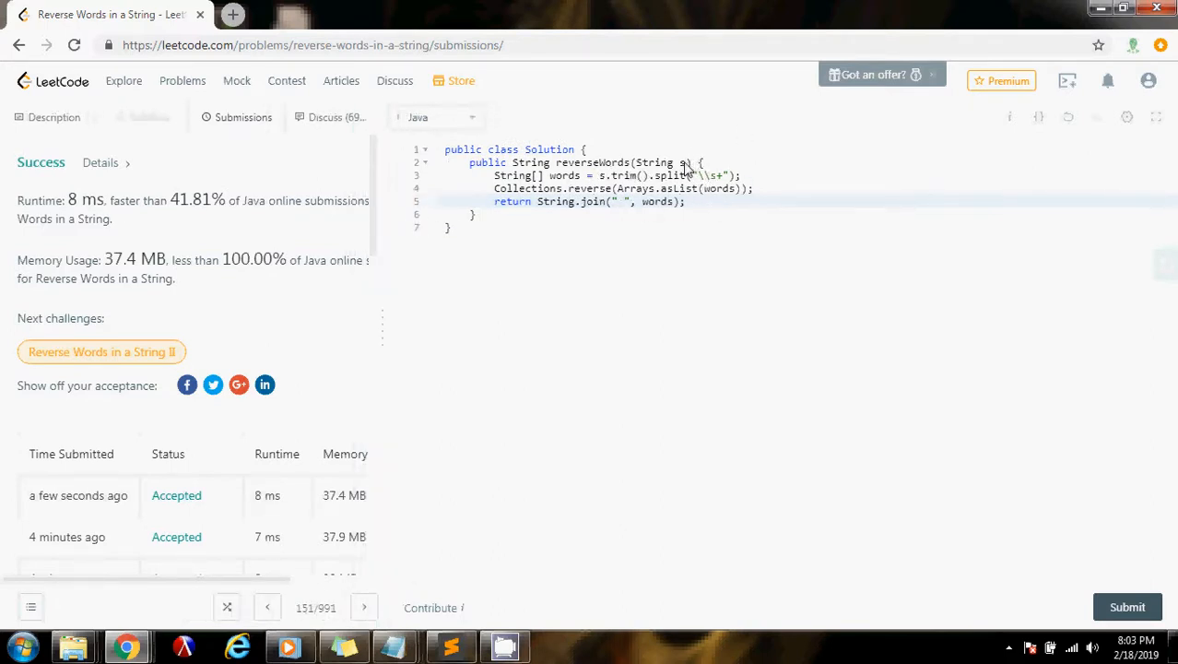